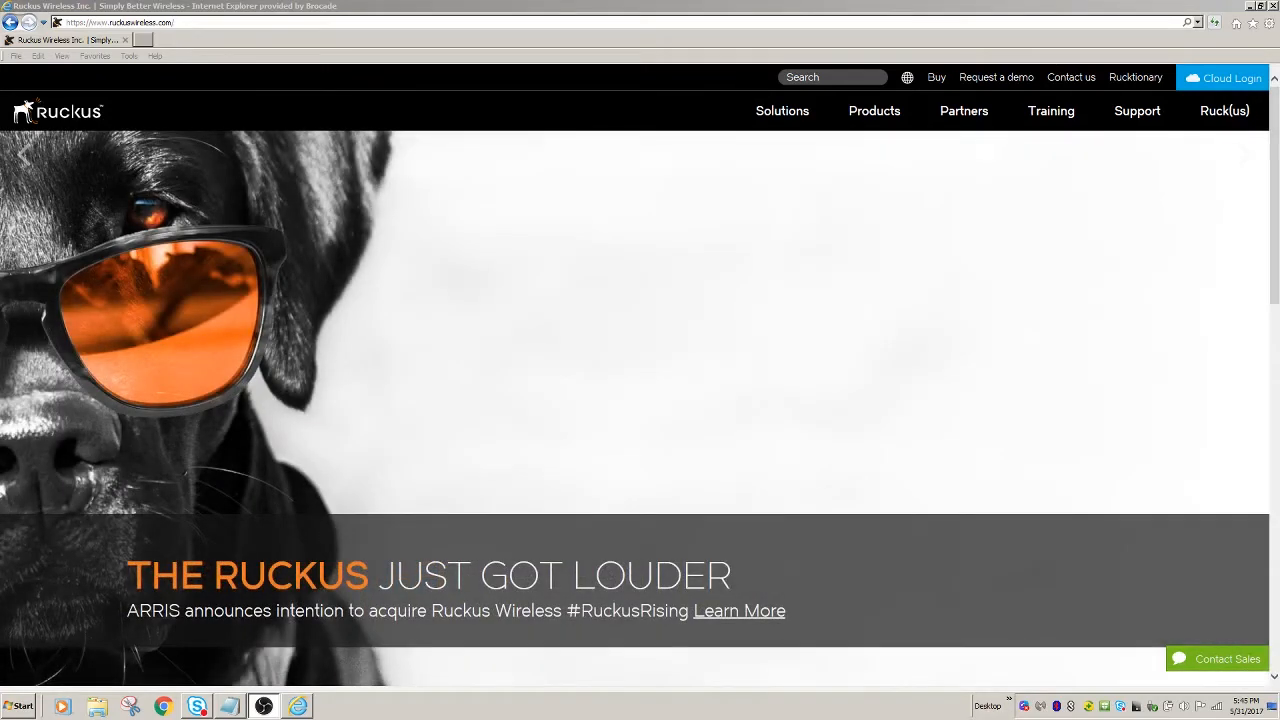
mouse_move(1024, 282)
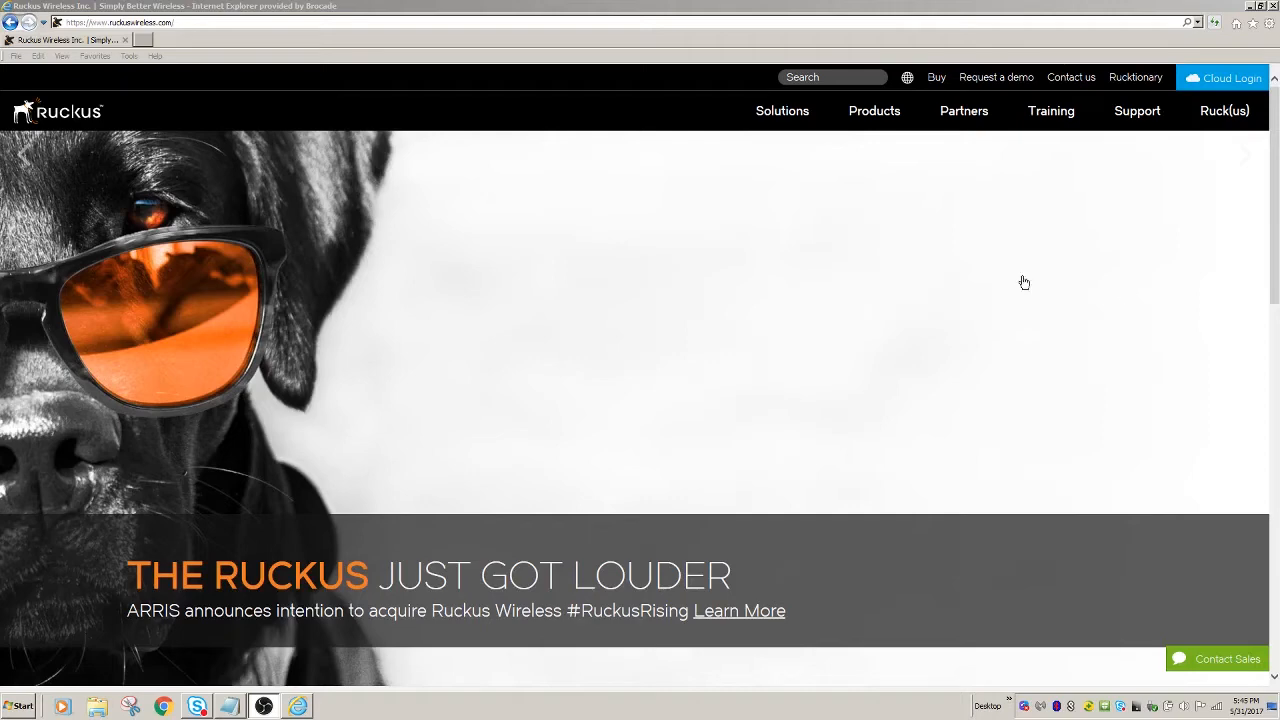
mouse_move(1220, 698)
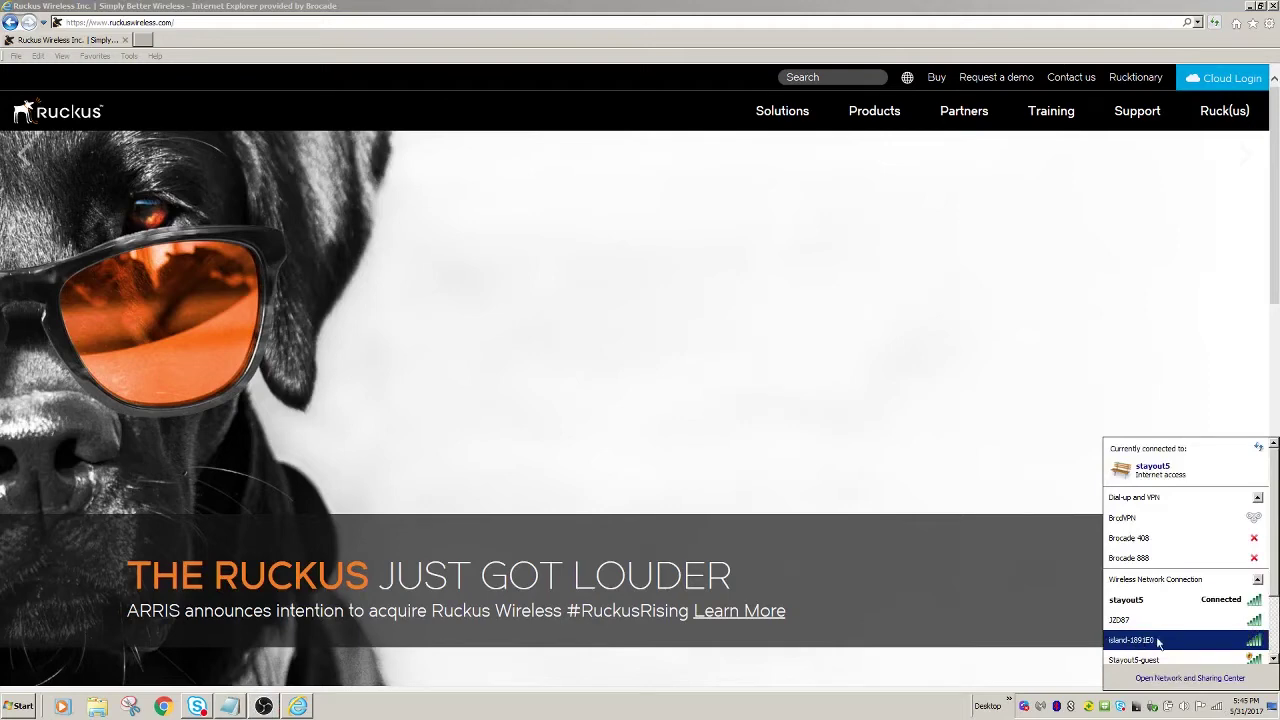
mouse_move(1165, 642)
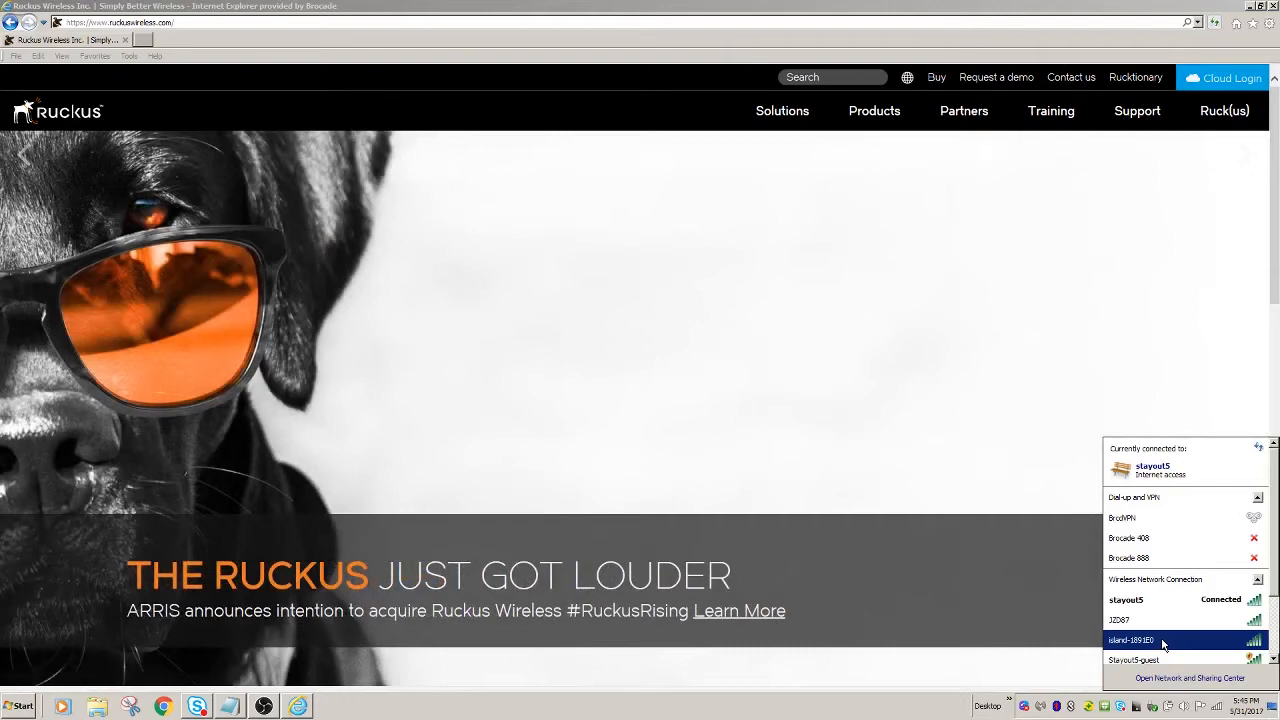
mouse_move(763, 409)
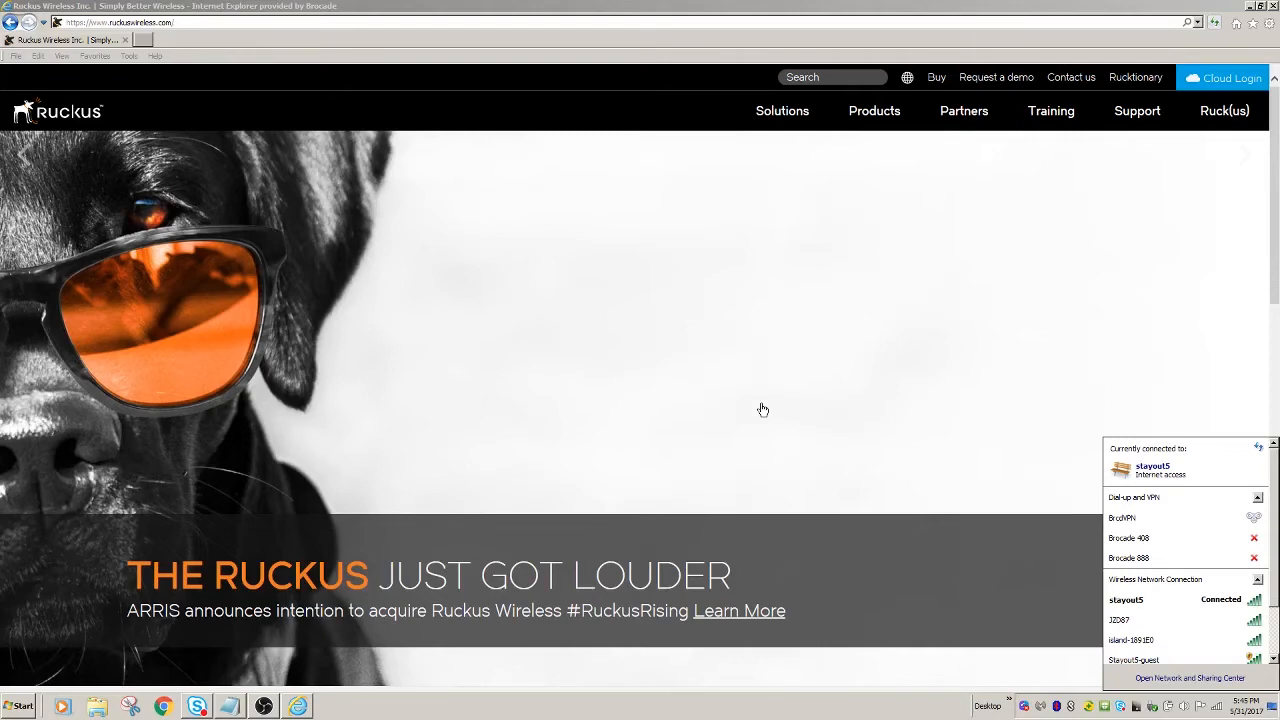
Give Local Area Connection the static IPv4 address 192.168.0.2.
left_click(739, 611)
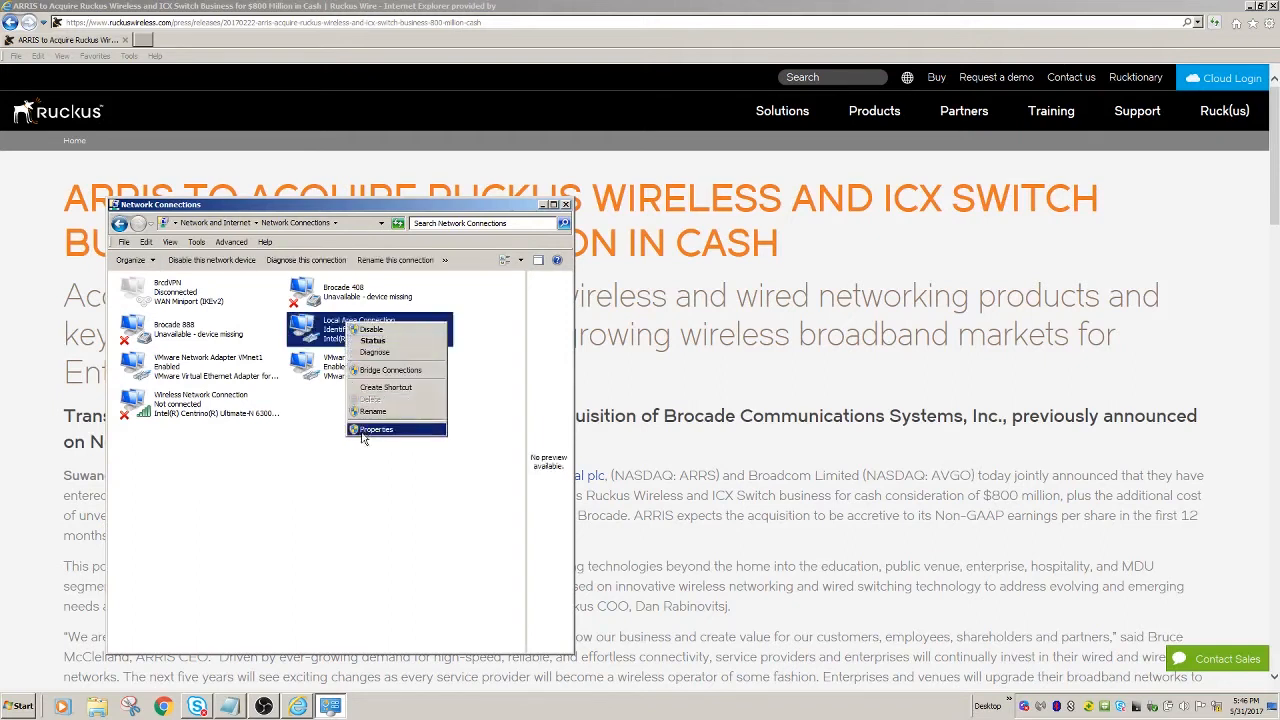
left_click(377, 429)
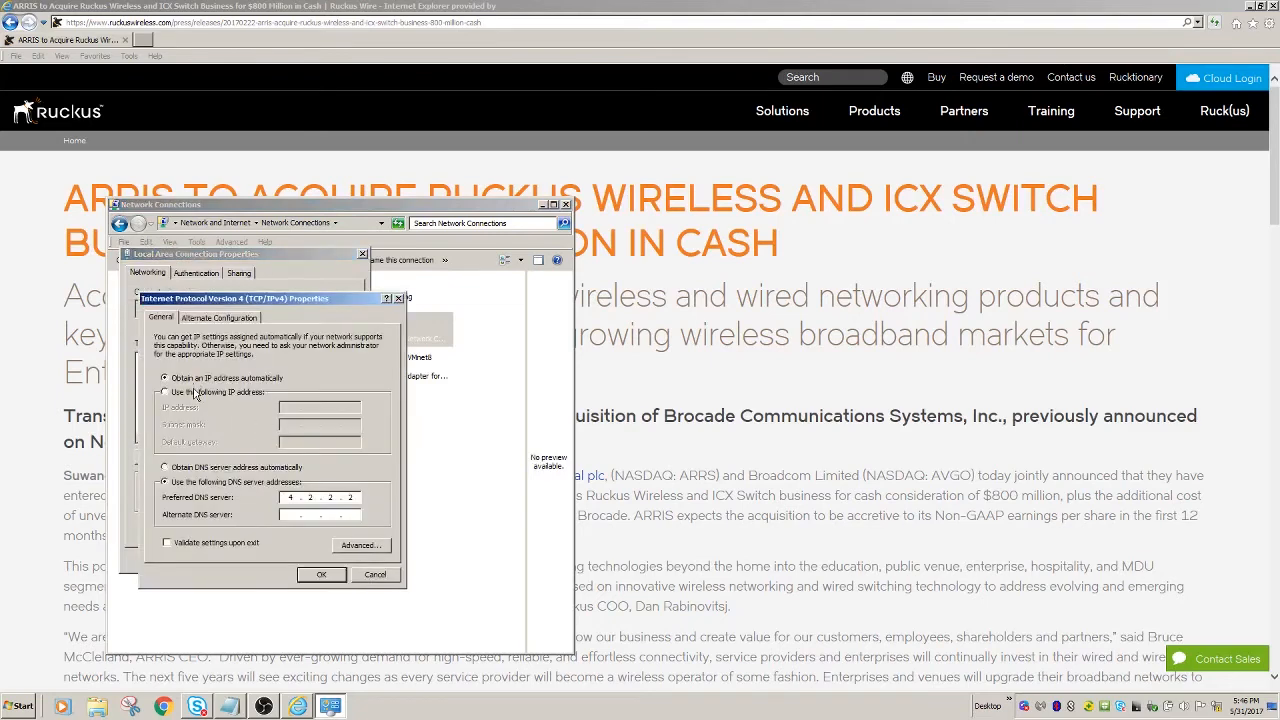
left_click(166, 392)
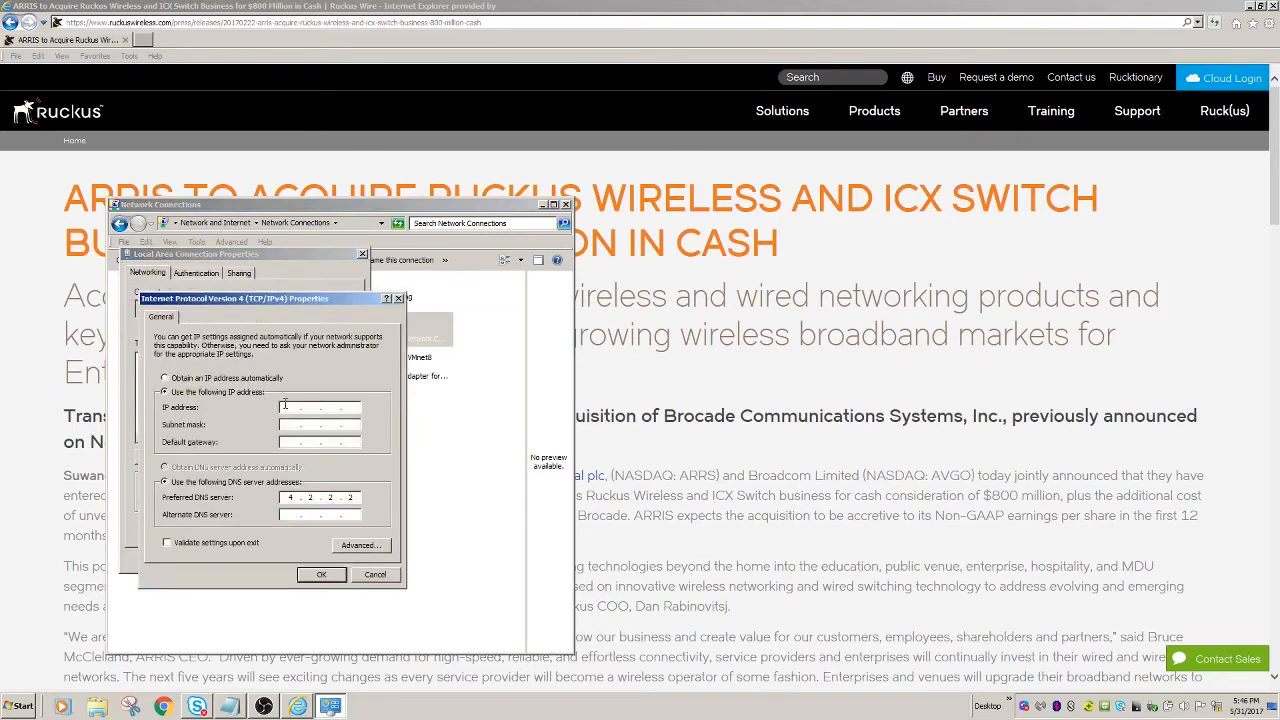
type("192.16")
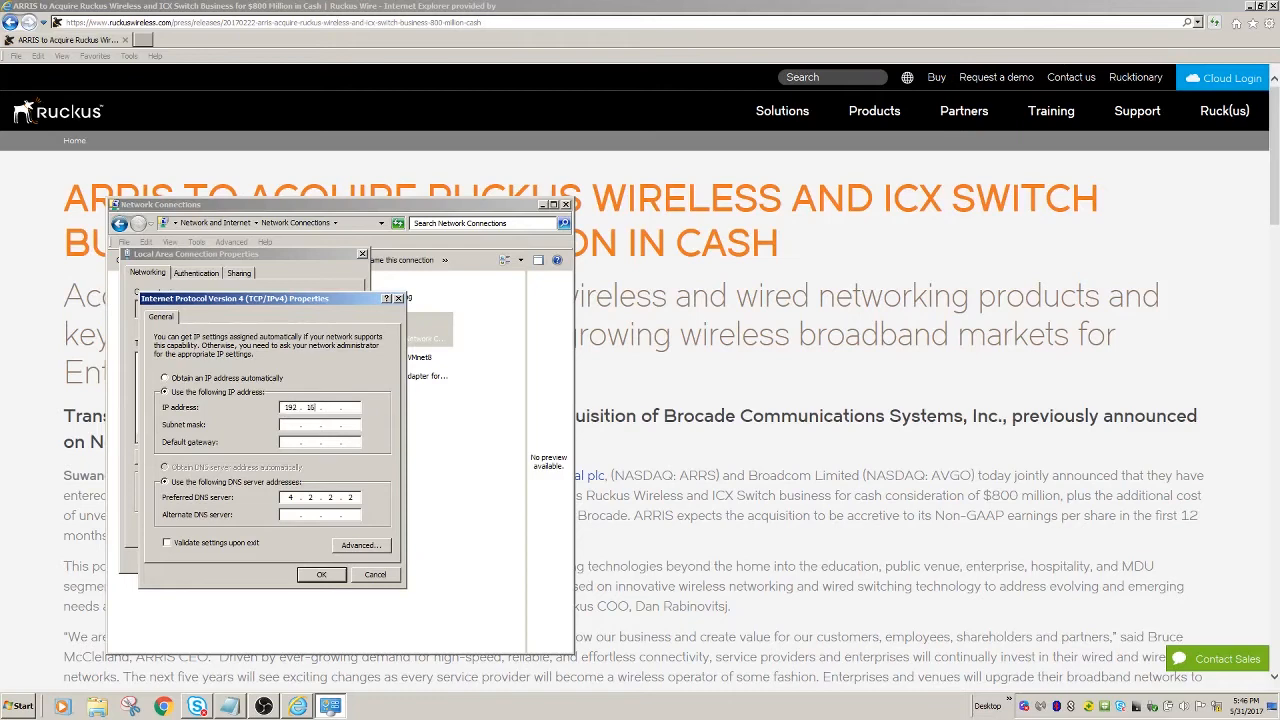
type("192.168.0.2")
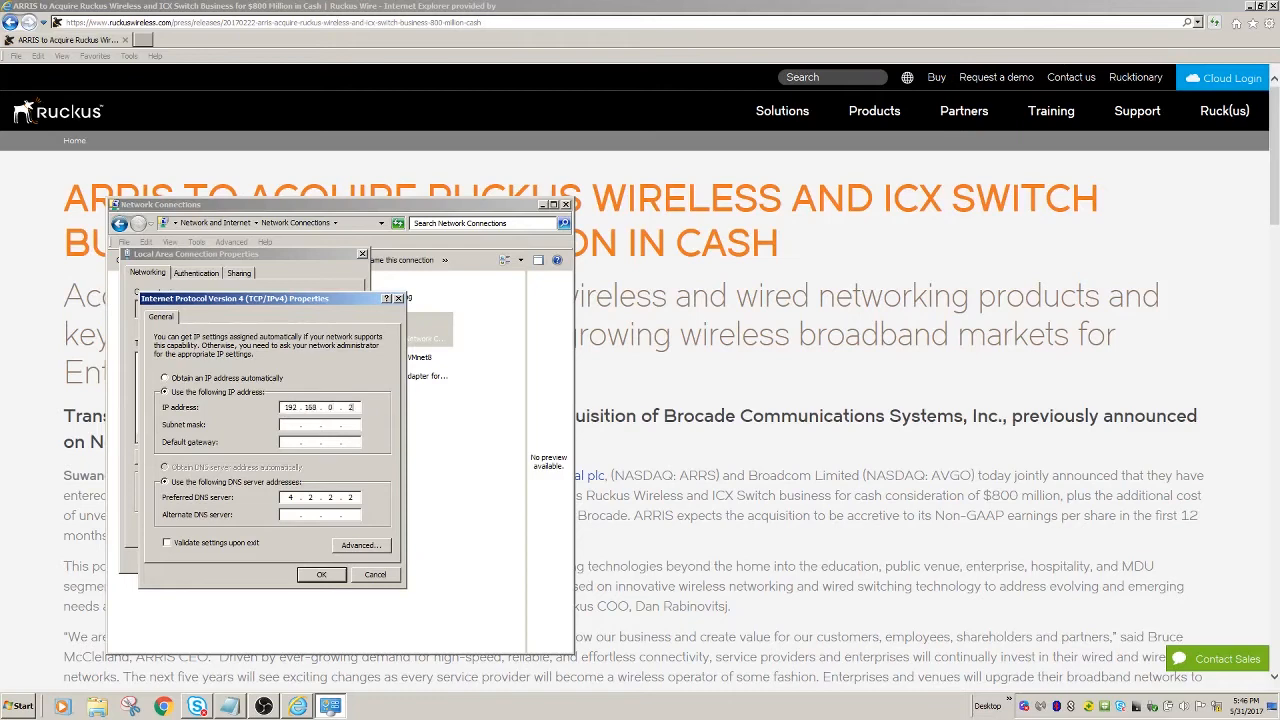
left_click(320, 424)
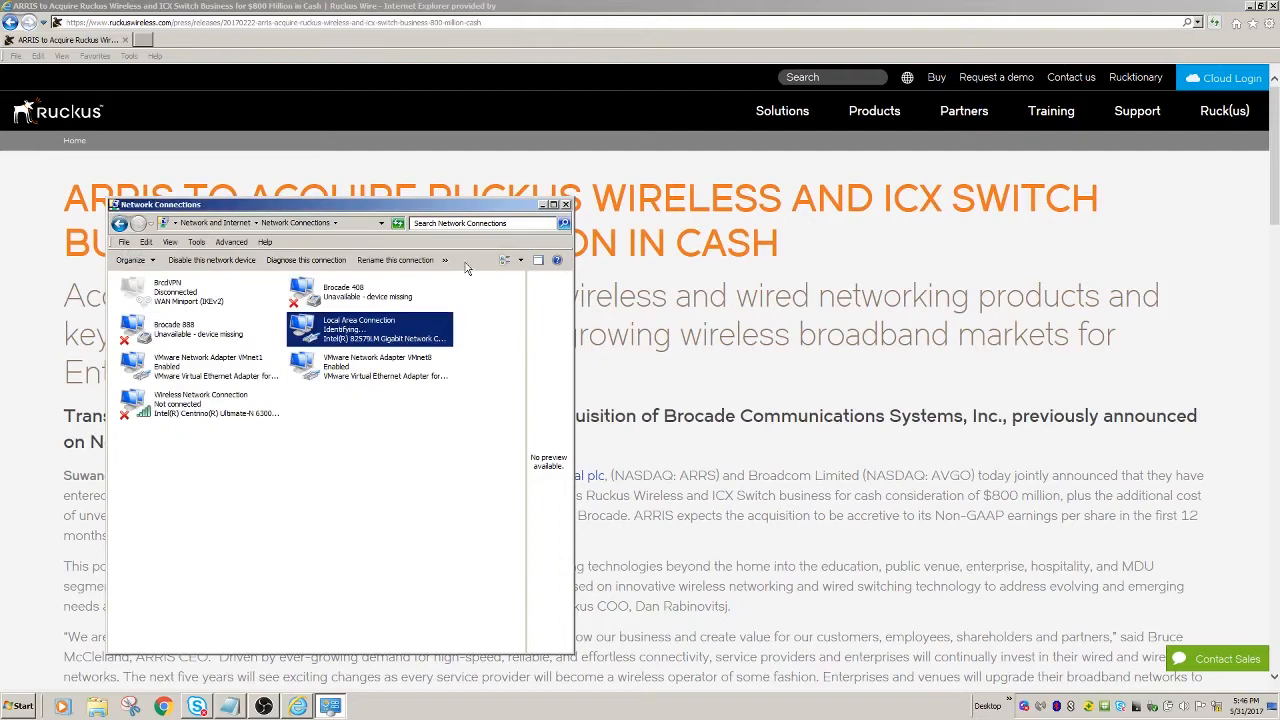
left_click(564, 204)
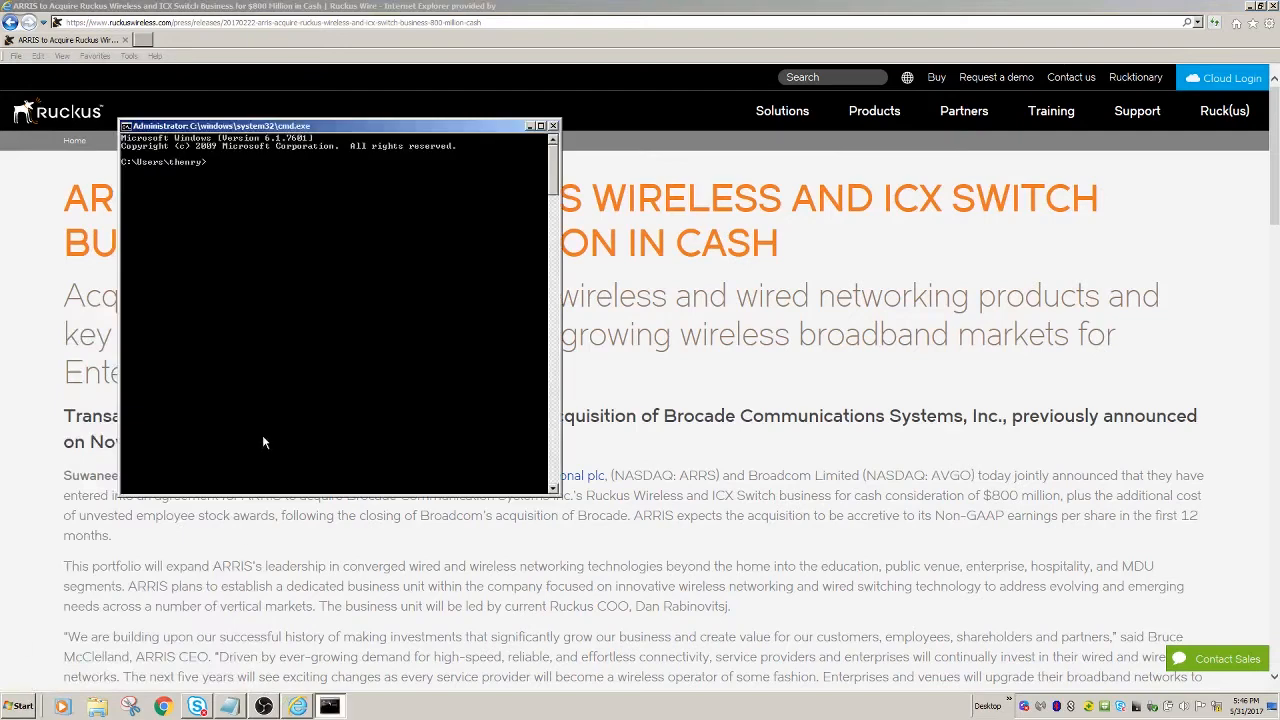
Ping 192.168.0.1 from Command Prompt and confirm four replies with no loss.
type("ping 192.")
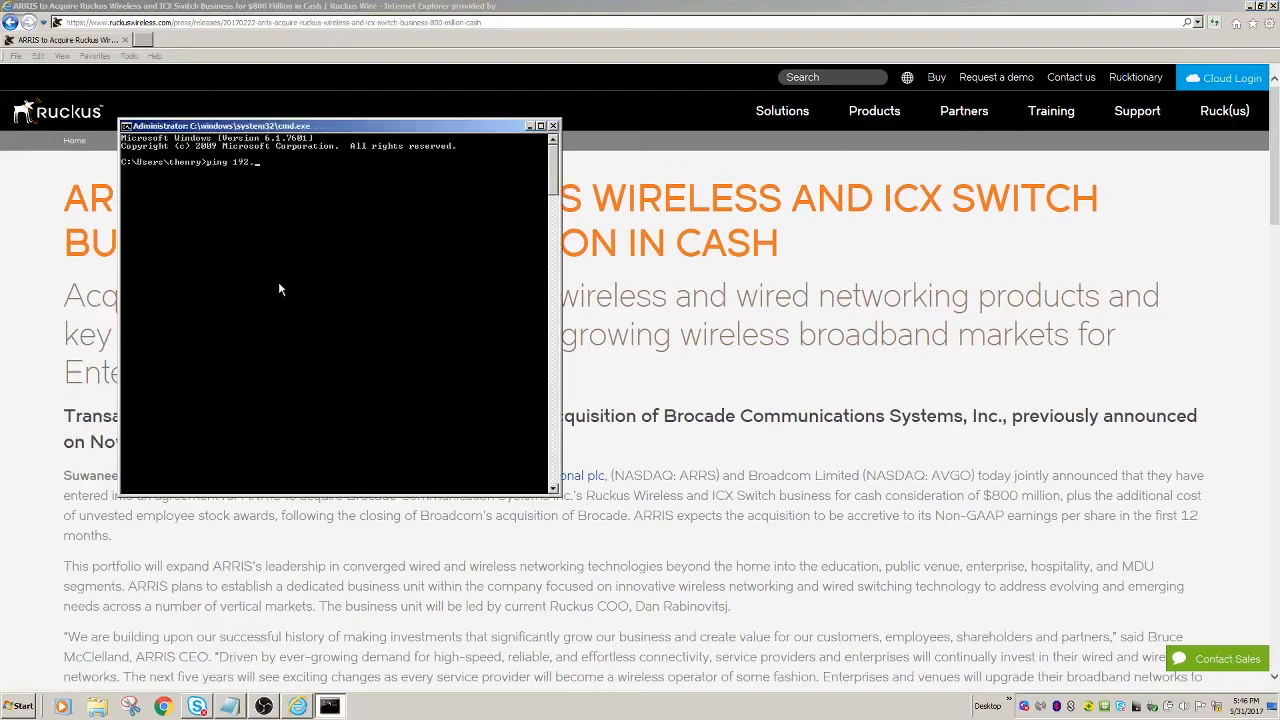
type("192.168.0.1")
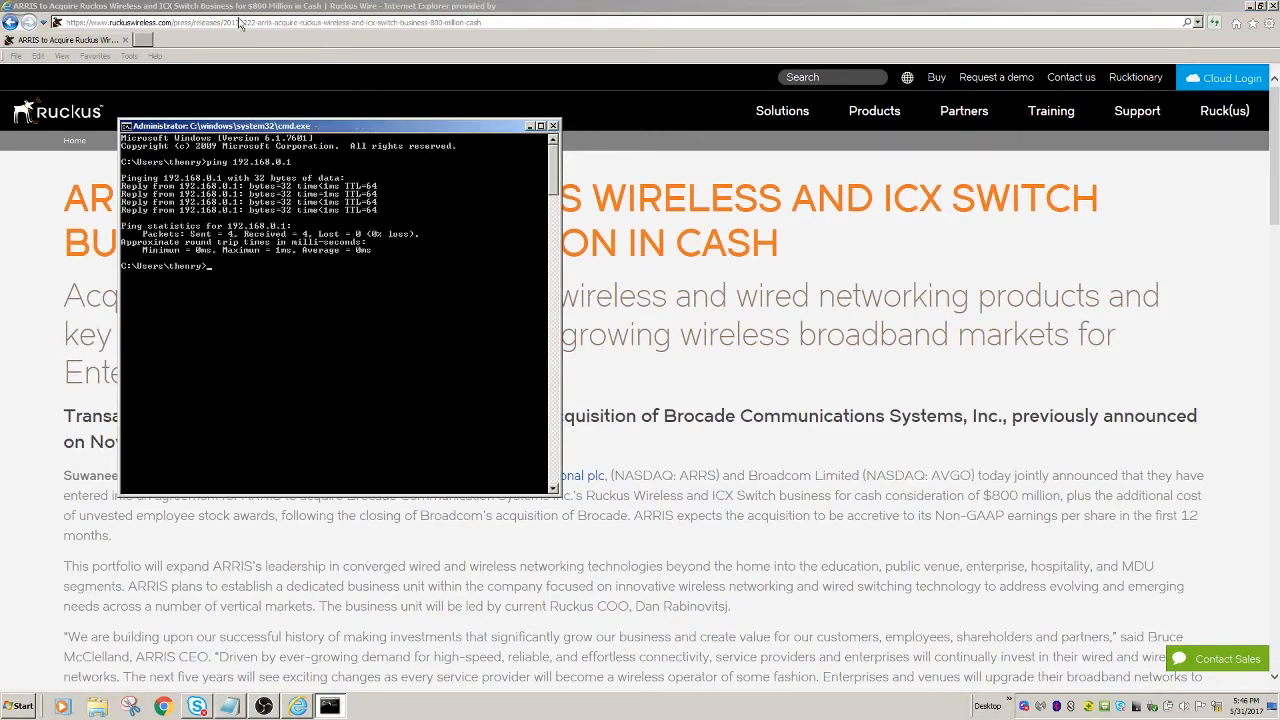
left_click(554, 125)
type("https://192.168.0.1/")
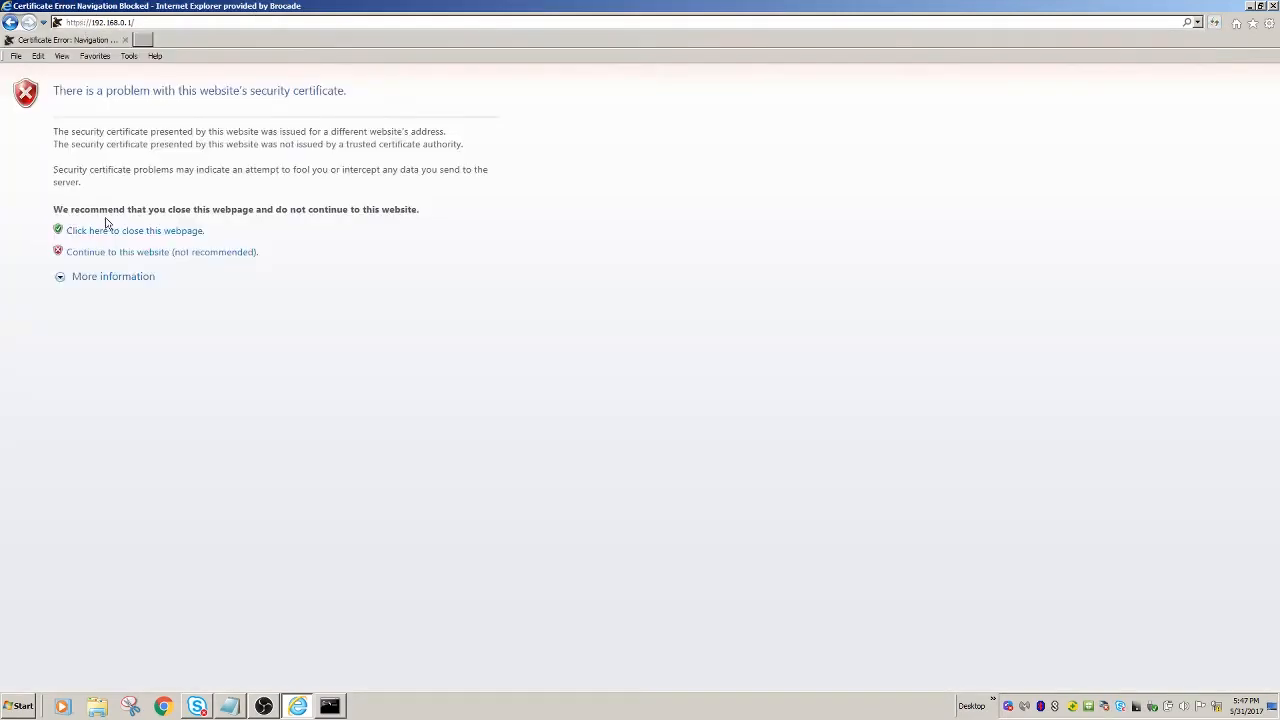
mouse_move(107, 252)
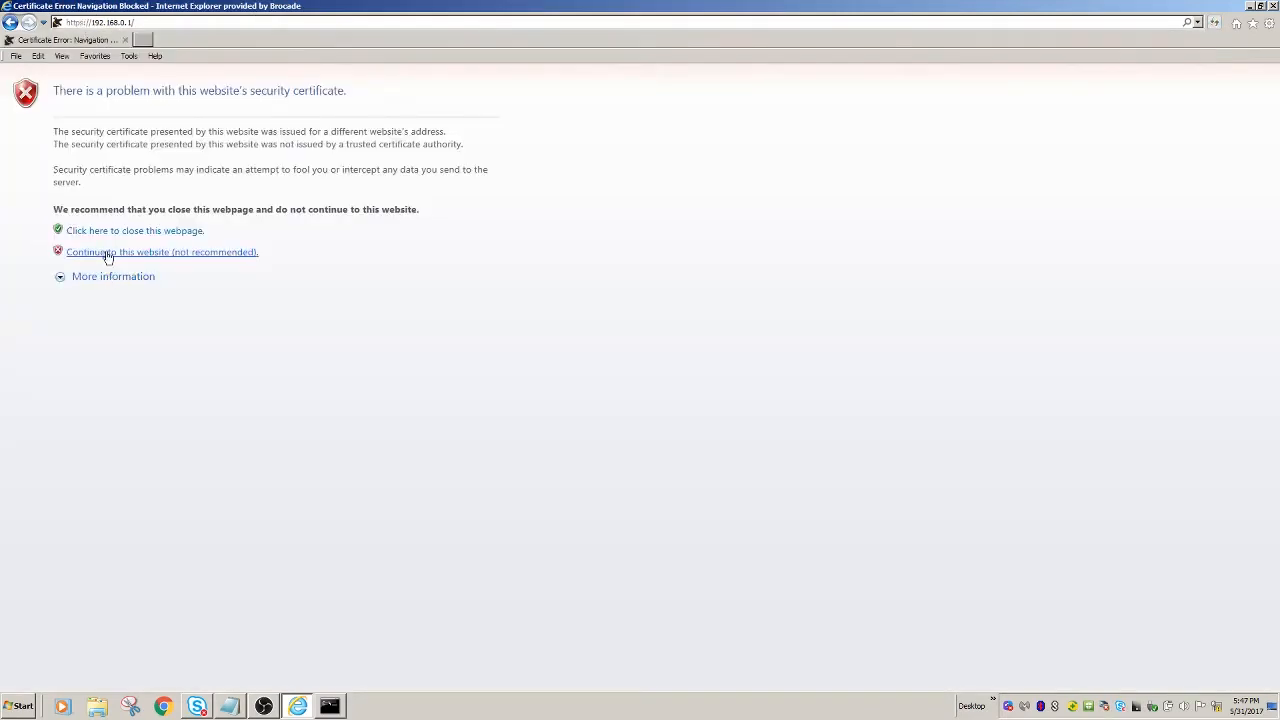
Continue past the certificate warning and log in as user 'super'.
left_click(162, 251)
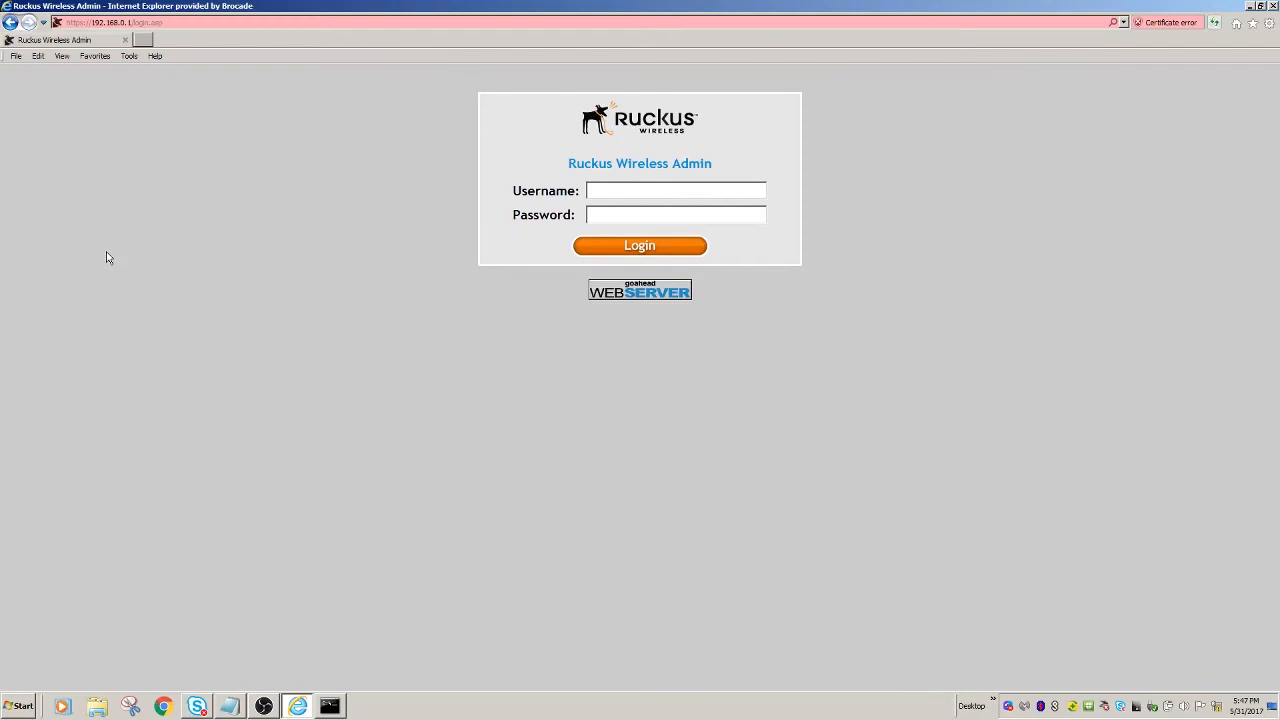
left_click(625, 191)
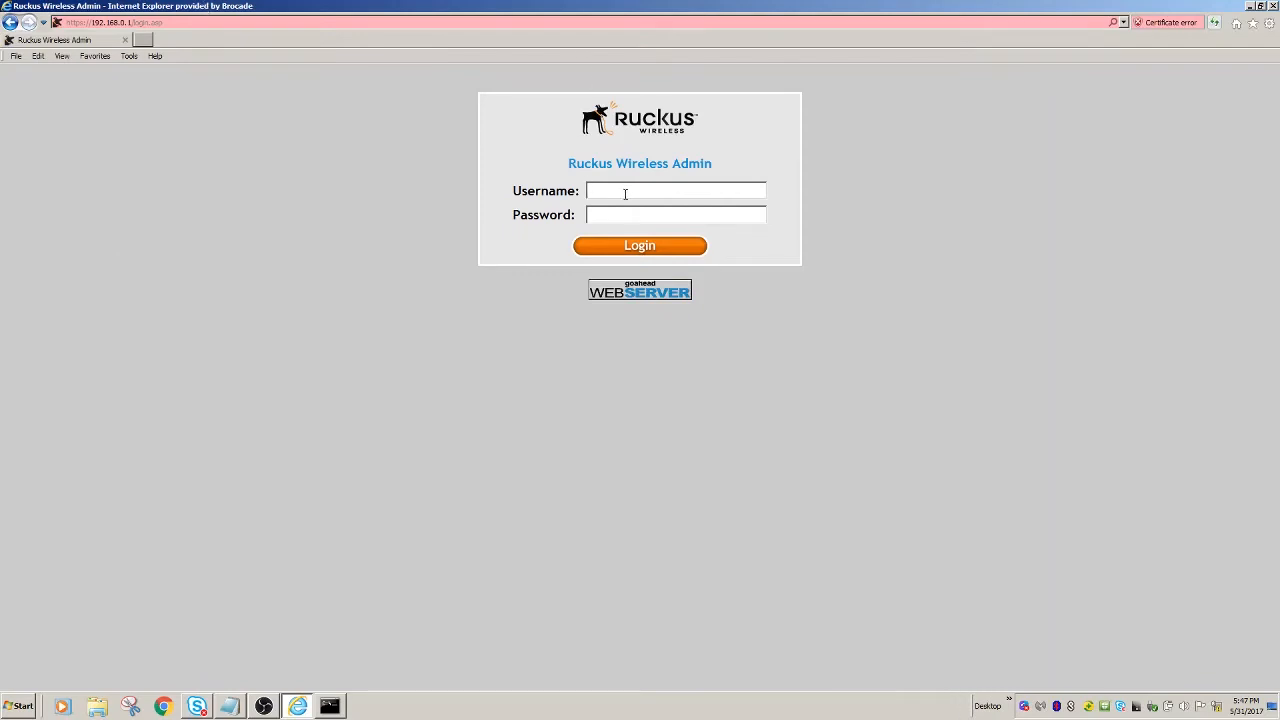
mouse_move(624, 191)
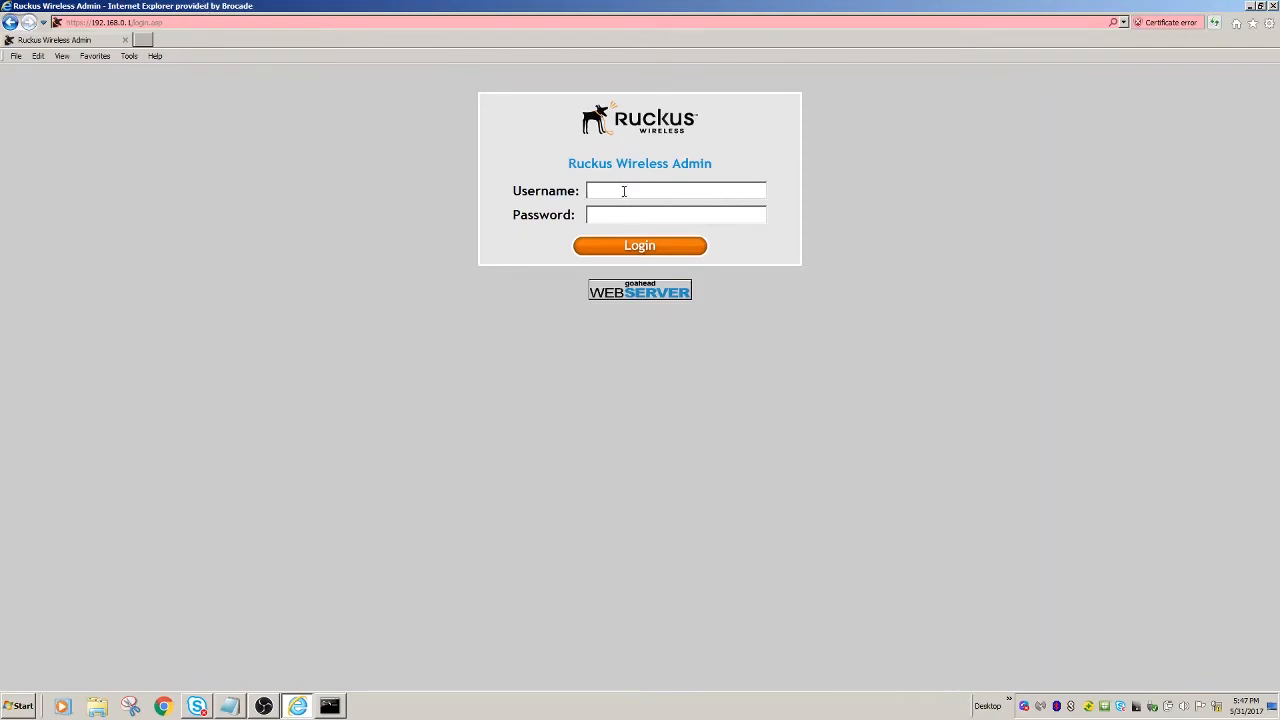
type("super")
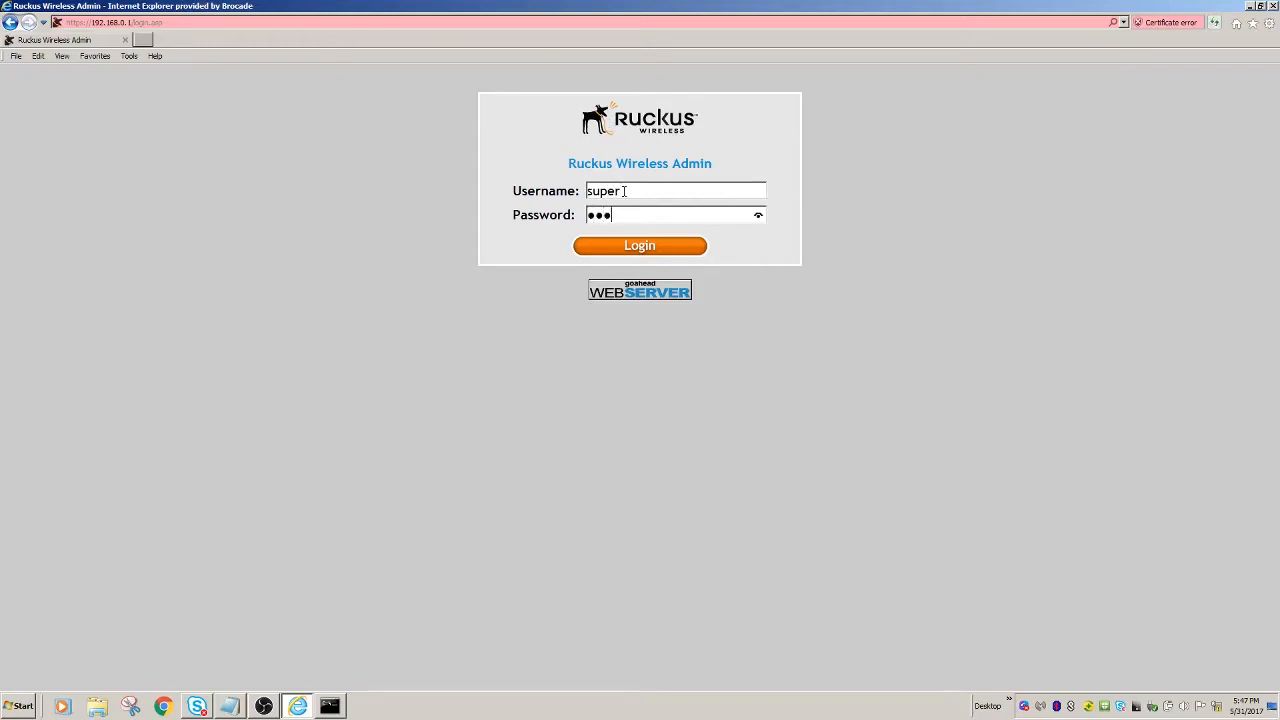
left_click(639, 246)
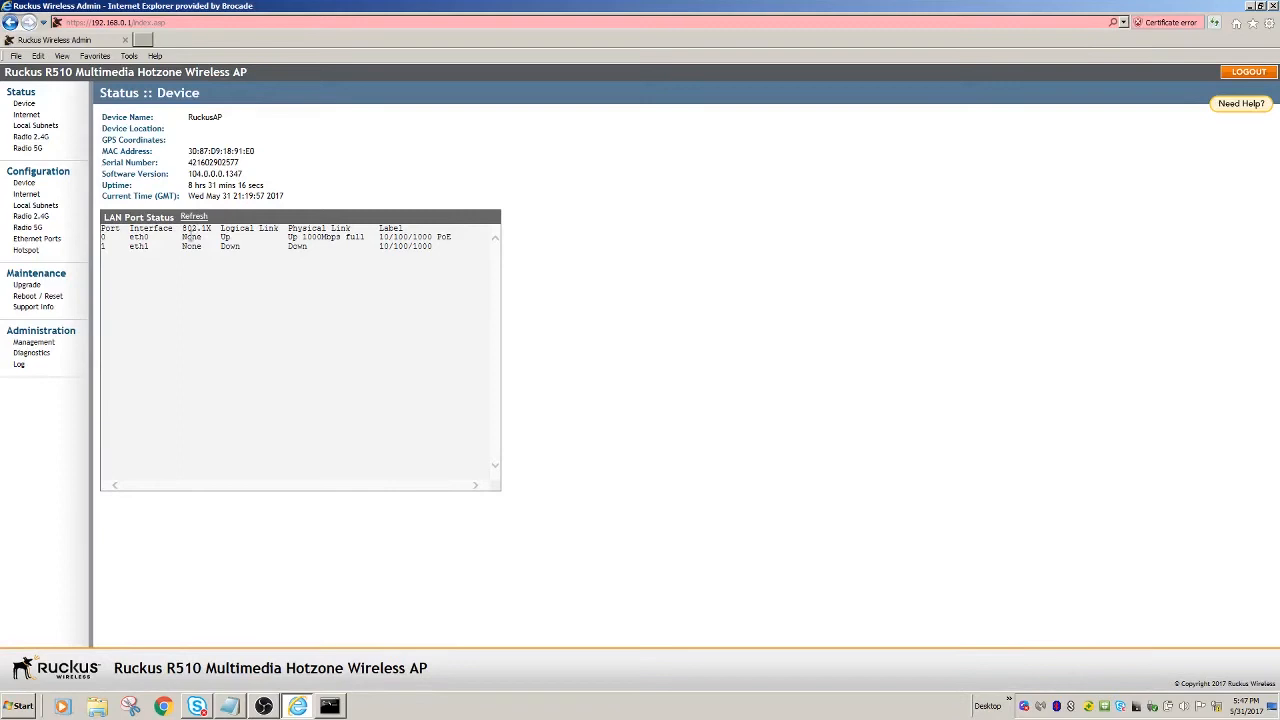
mouse_move(65, 356)
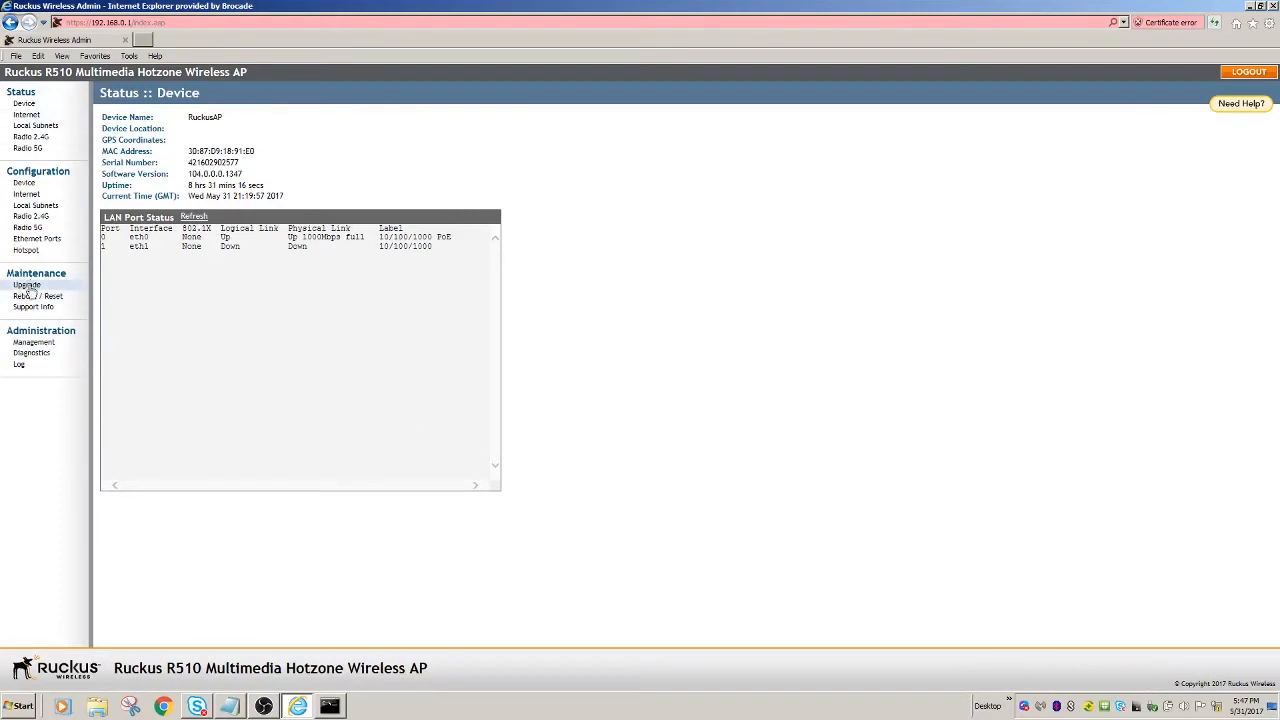
mouse_move(24, 287)
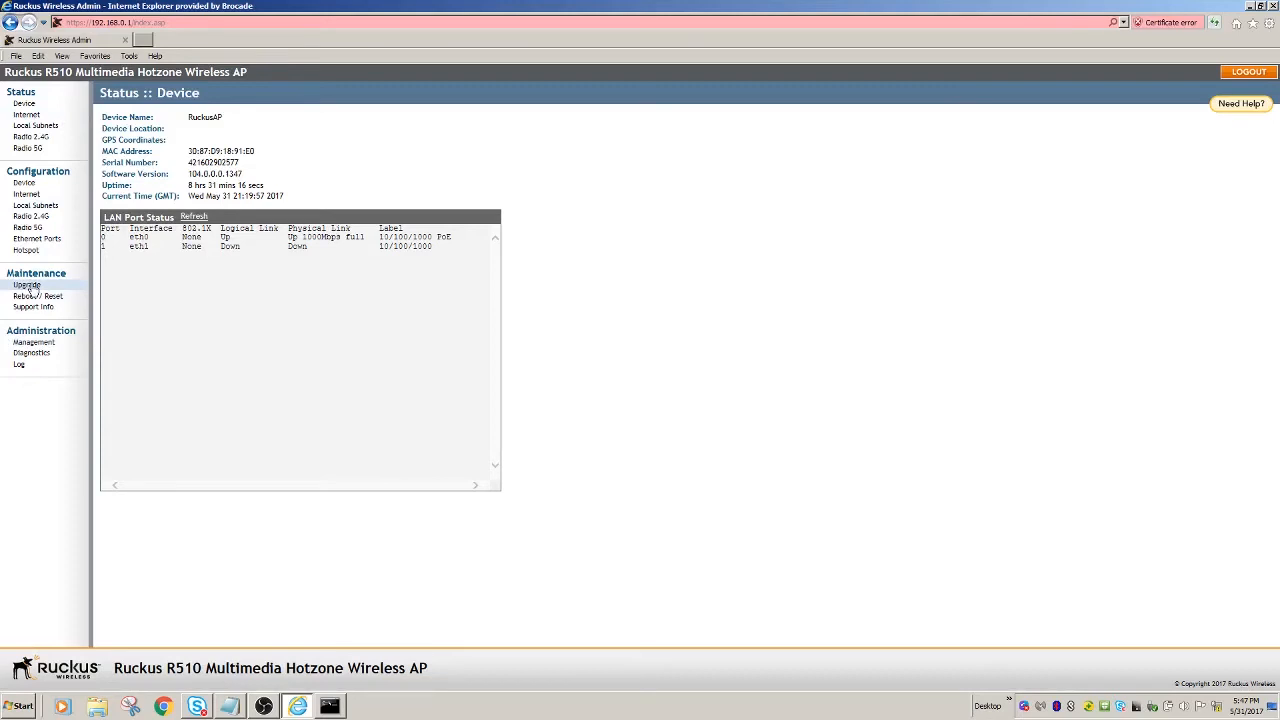
Open Maintenance > Upgrade and select the Local upgrade method.
left_click(25, 285)
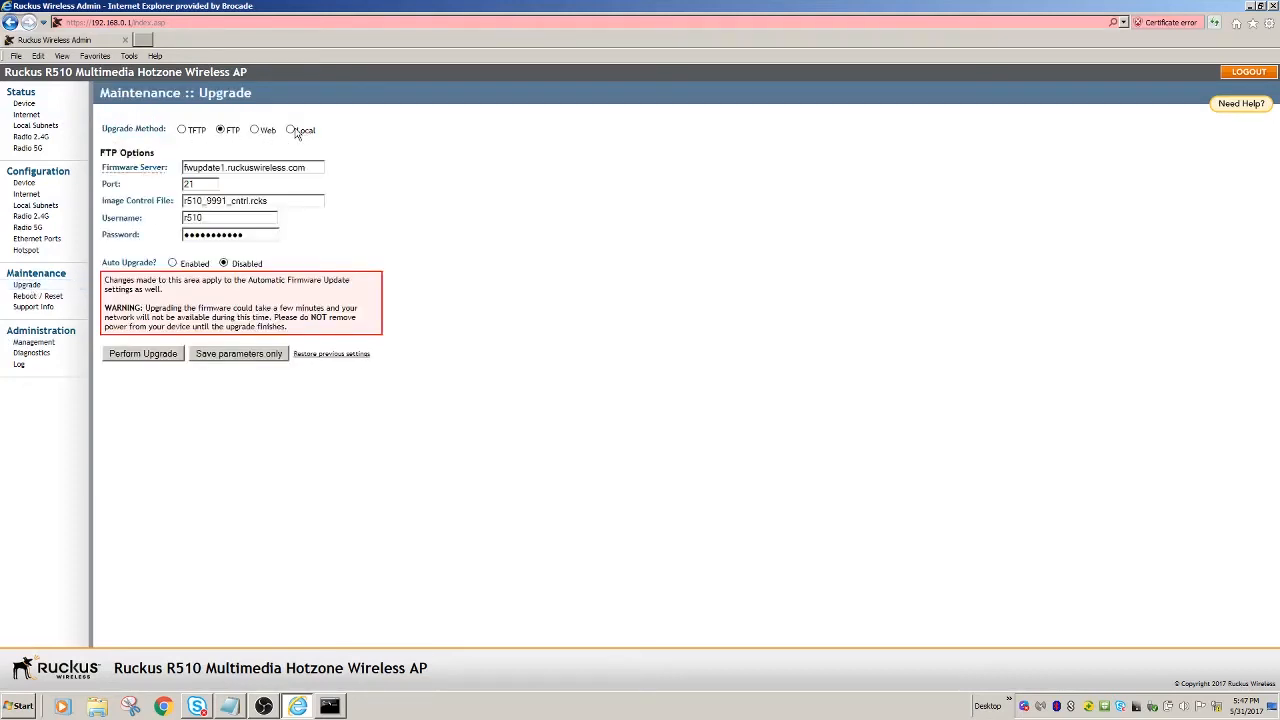
left_click(290, 130)
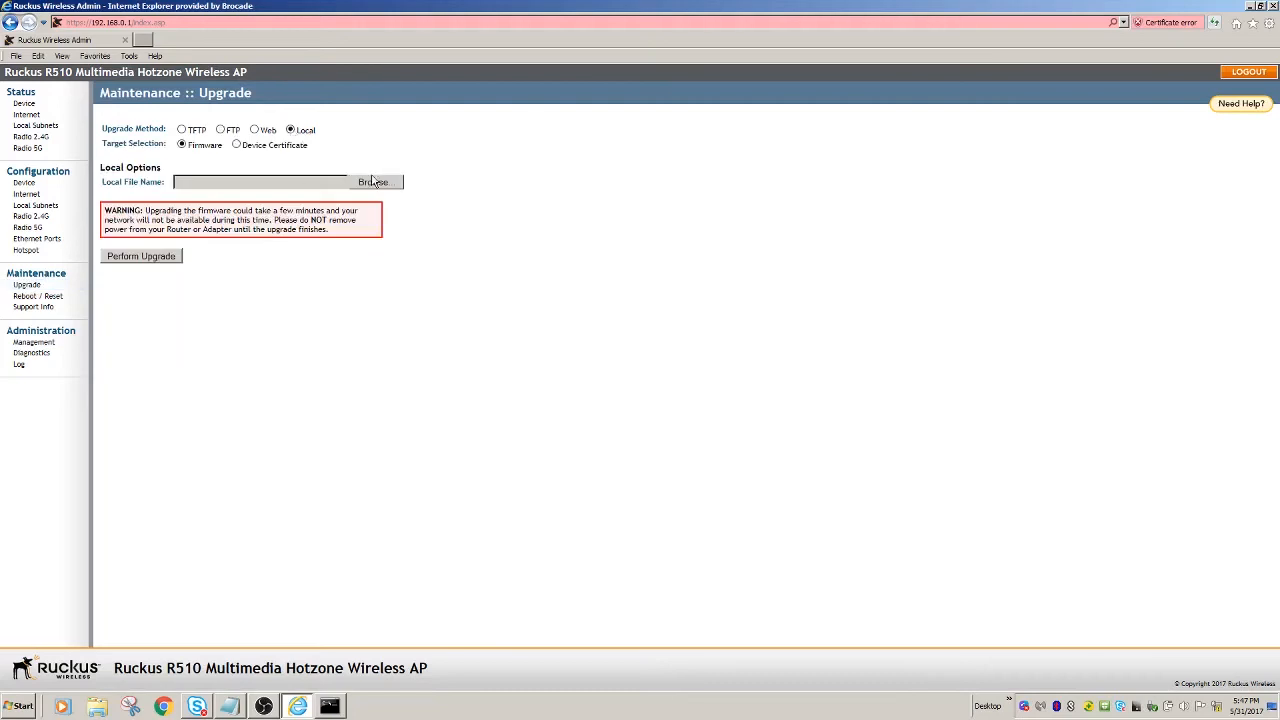
Choose R510_200.4.9.13.47.bl7 from Removable Disk (E:) as the upgrade file.
left_click(375, 181)
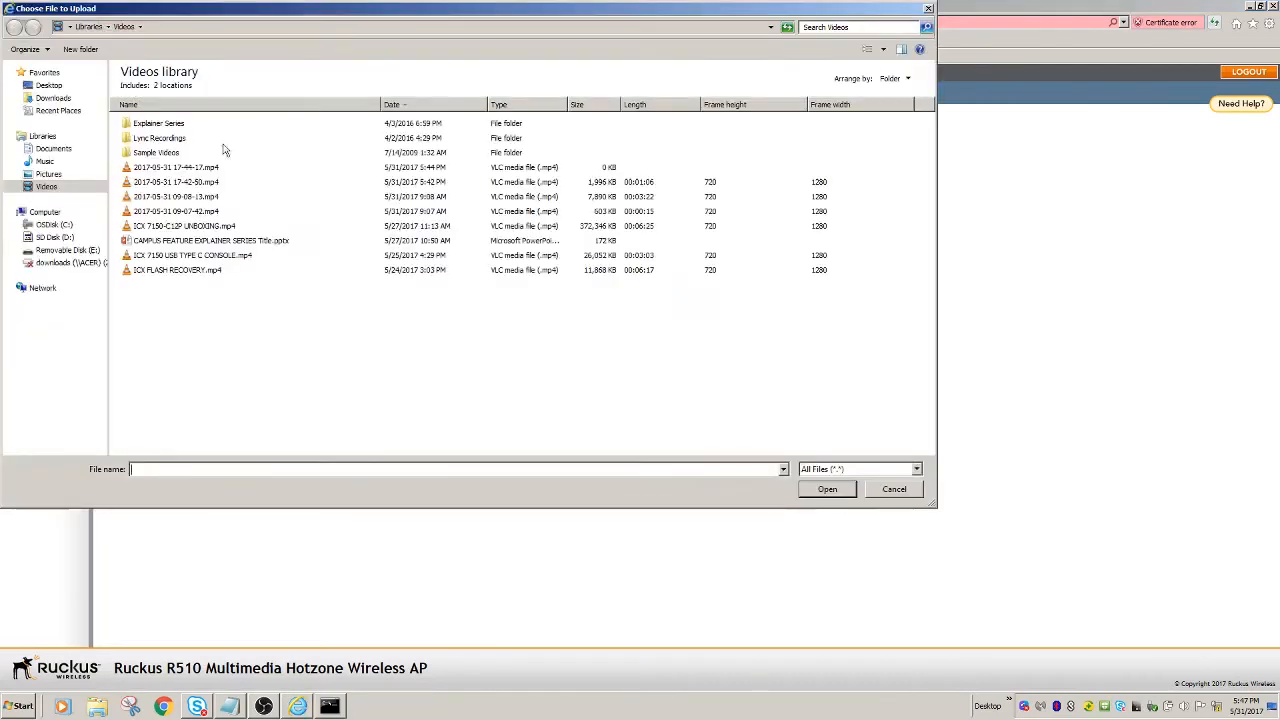
left_click(65, 250)
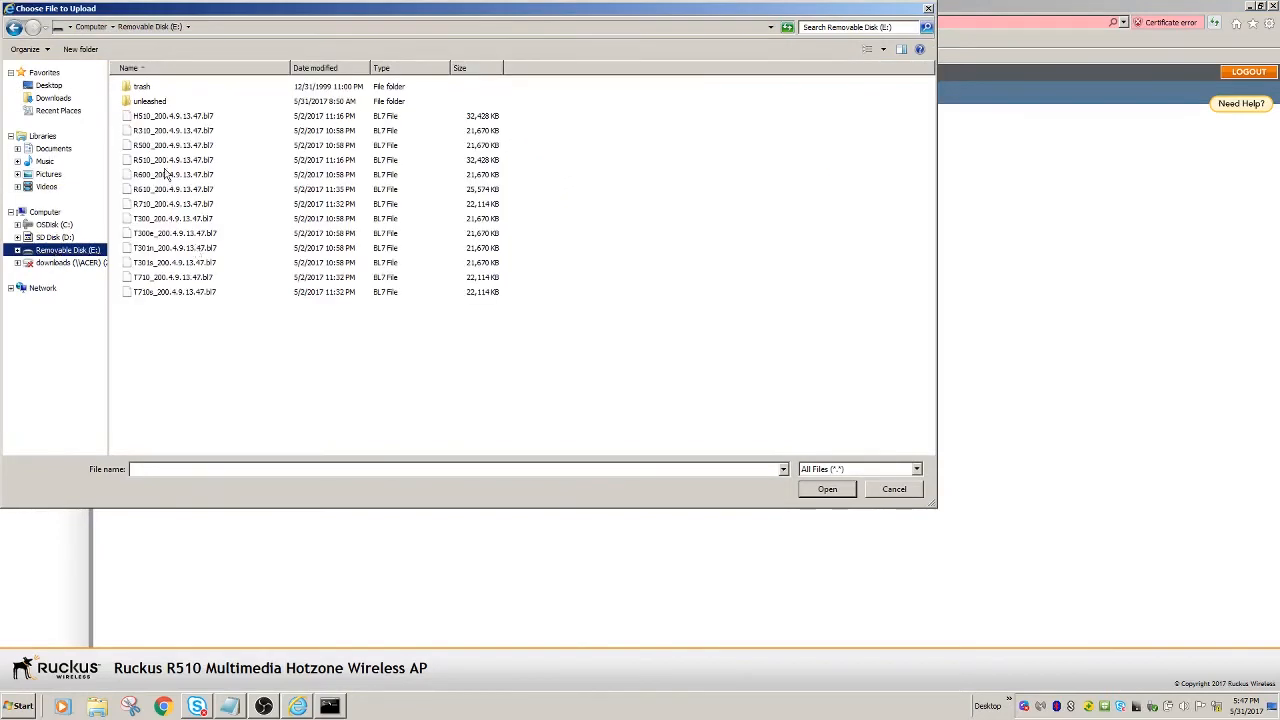
left_click(173, 160)
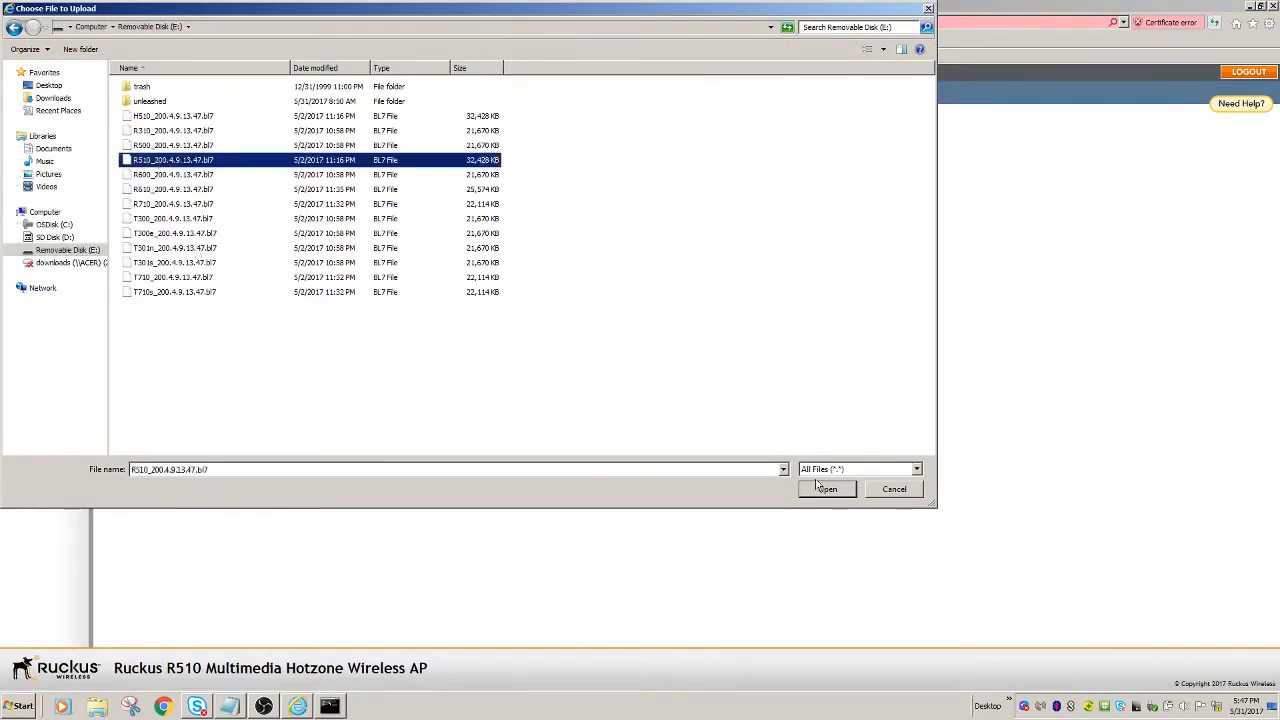
left_click(826, 489)
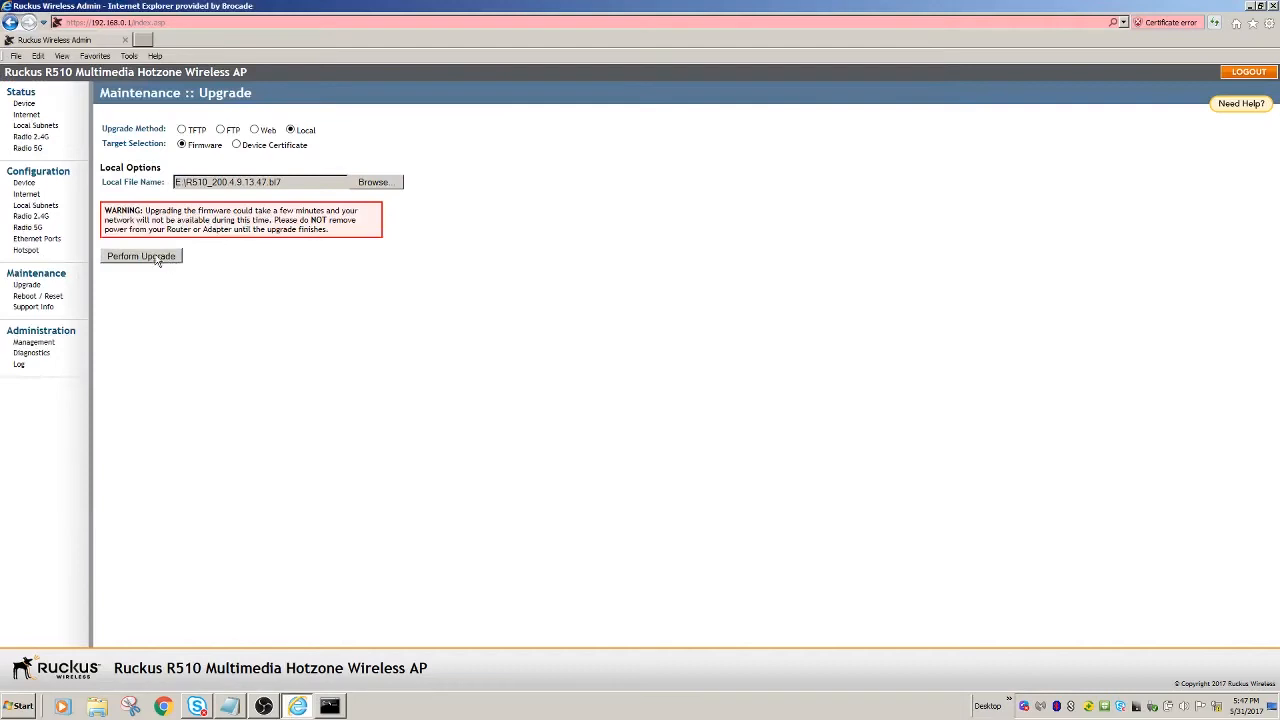
Perform the firmware upgrade and accept the 'Great. I'm all done.' reboot message.
left_click(141, 255)
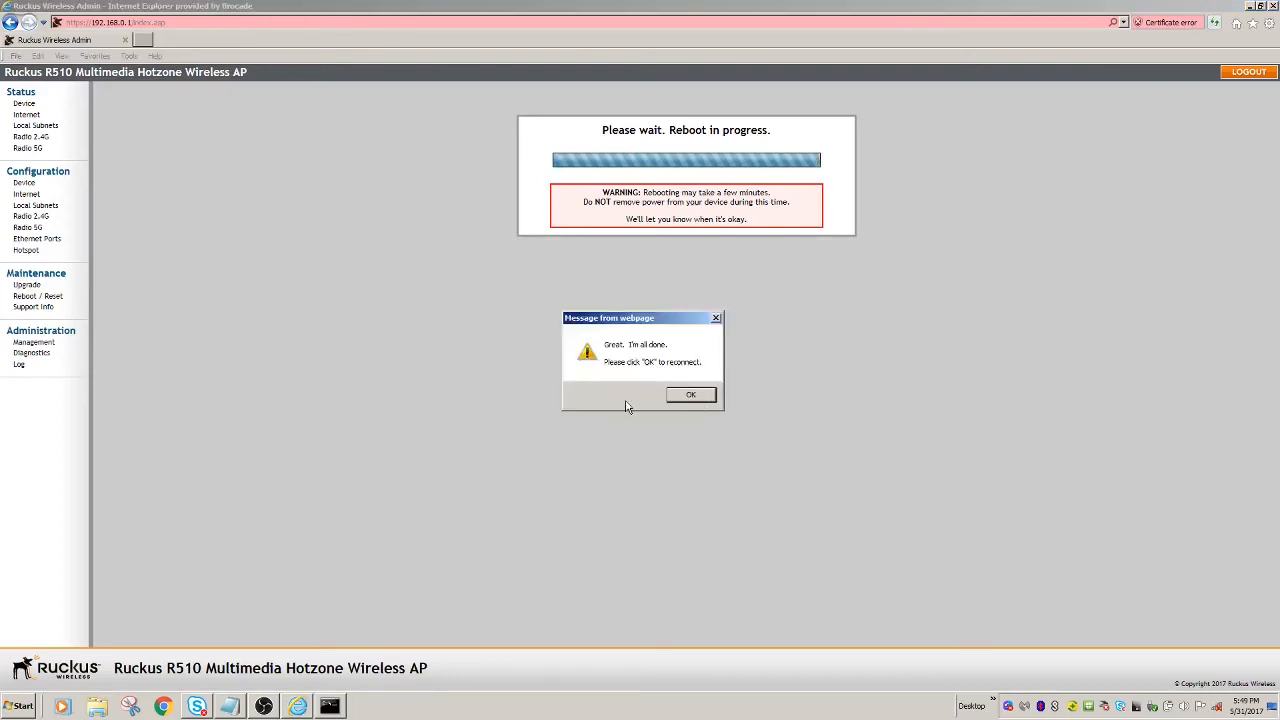
left_click(690, 395)
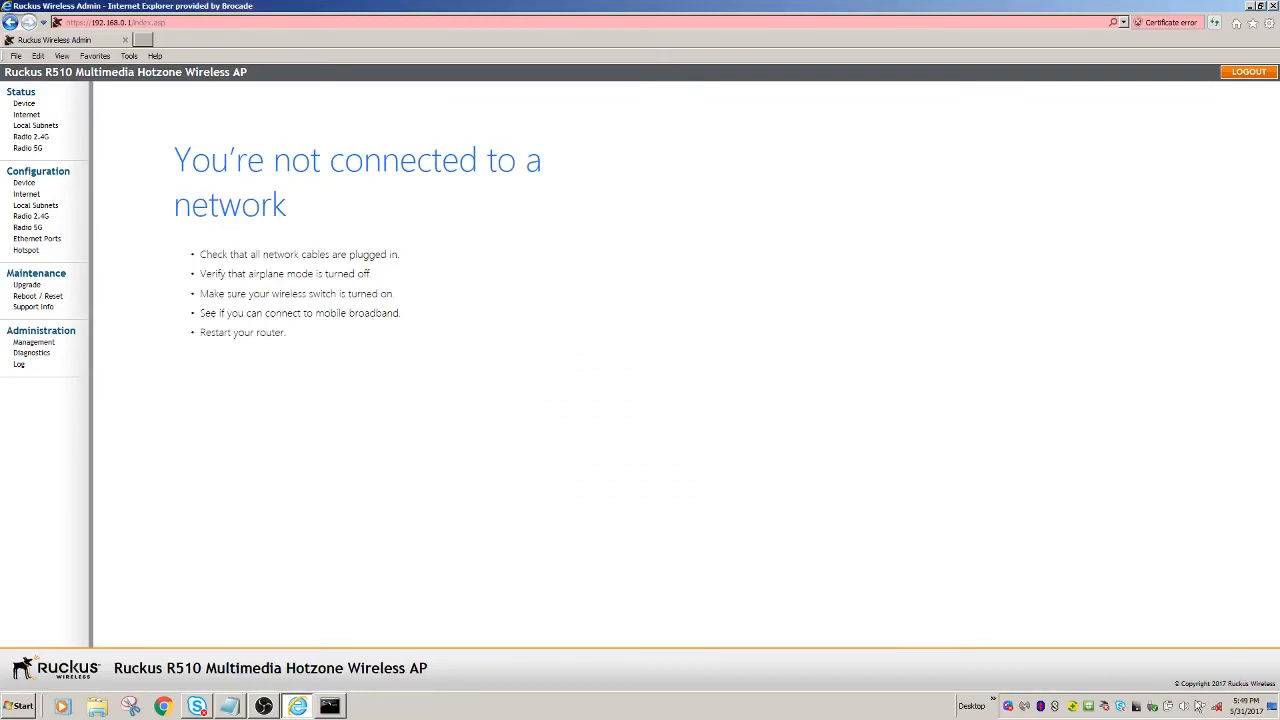
Connect to the Configure.Me-1891E0 wireless network, retrying after the first attempt fails.
left_click(1205, 702)
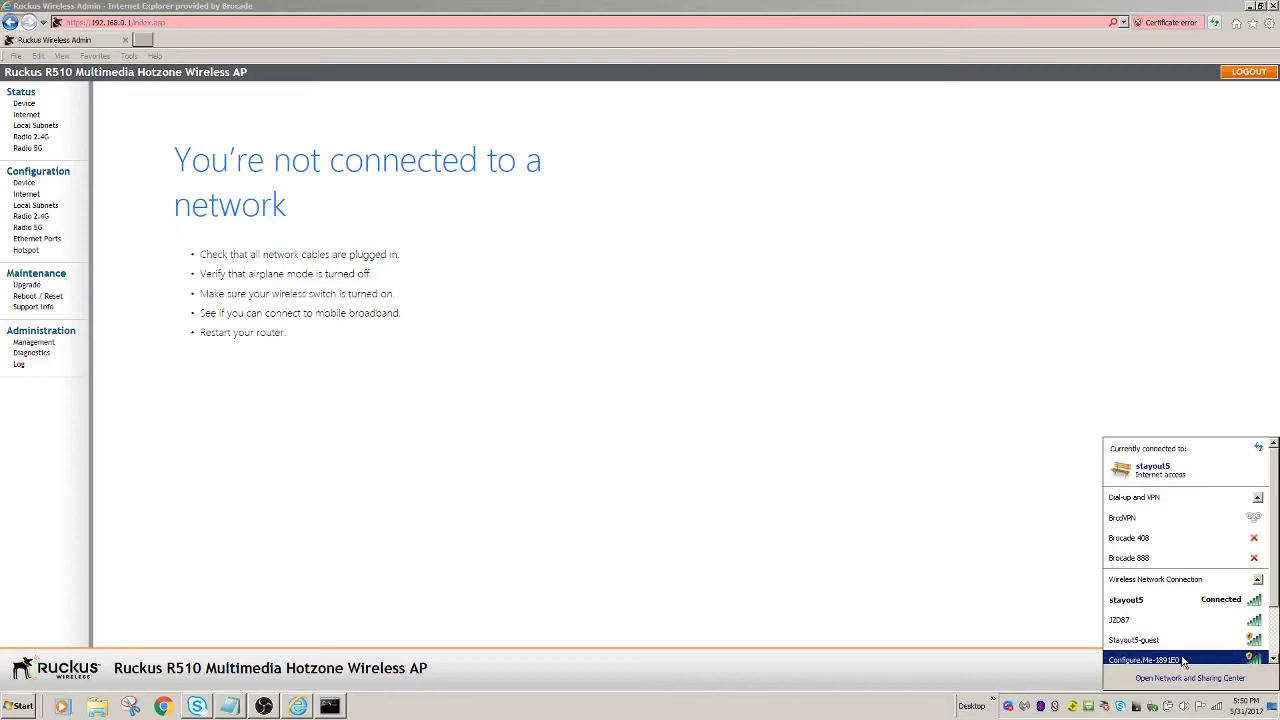
left_click(1145, 659)
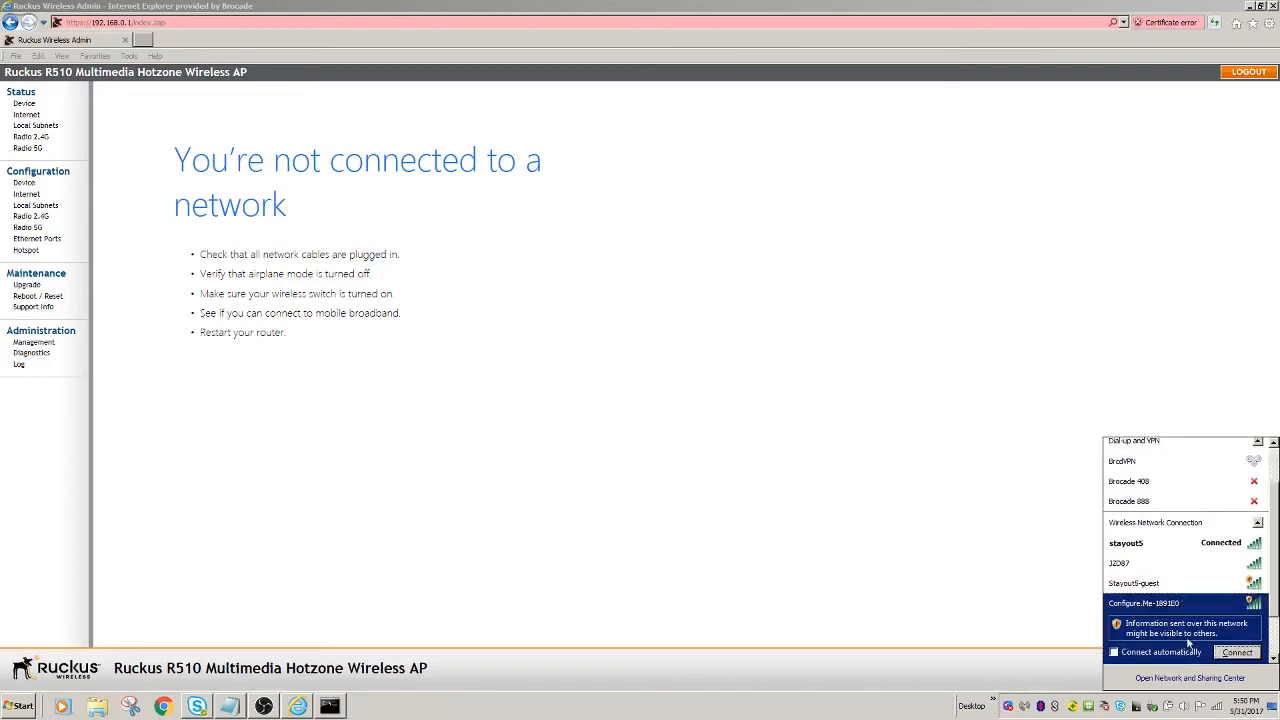
left_click(1237, 653)
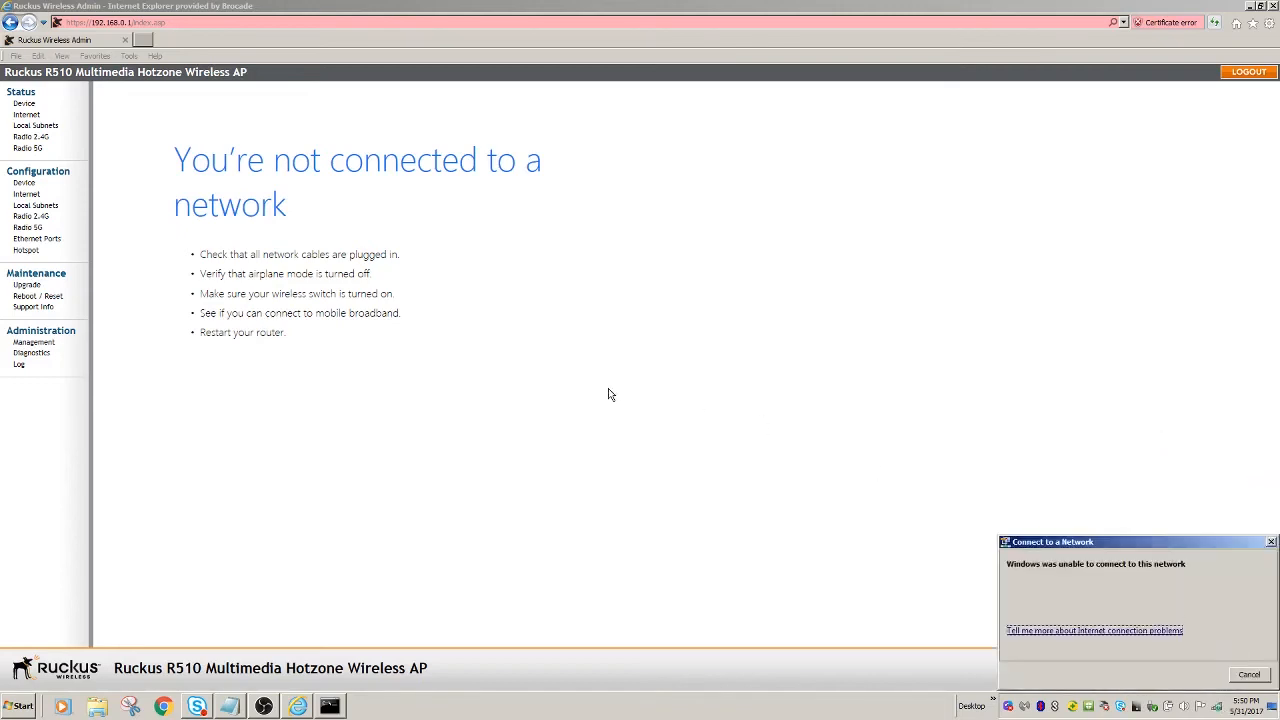
mouse_move(1085, 579)
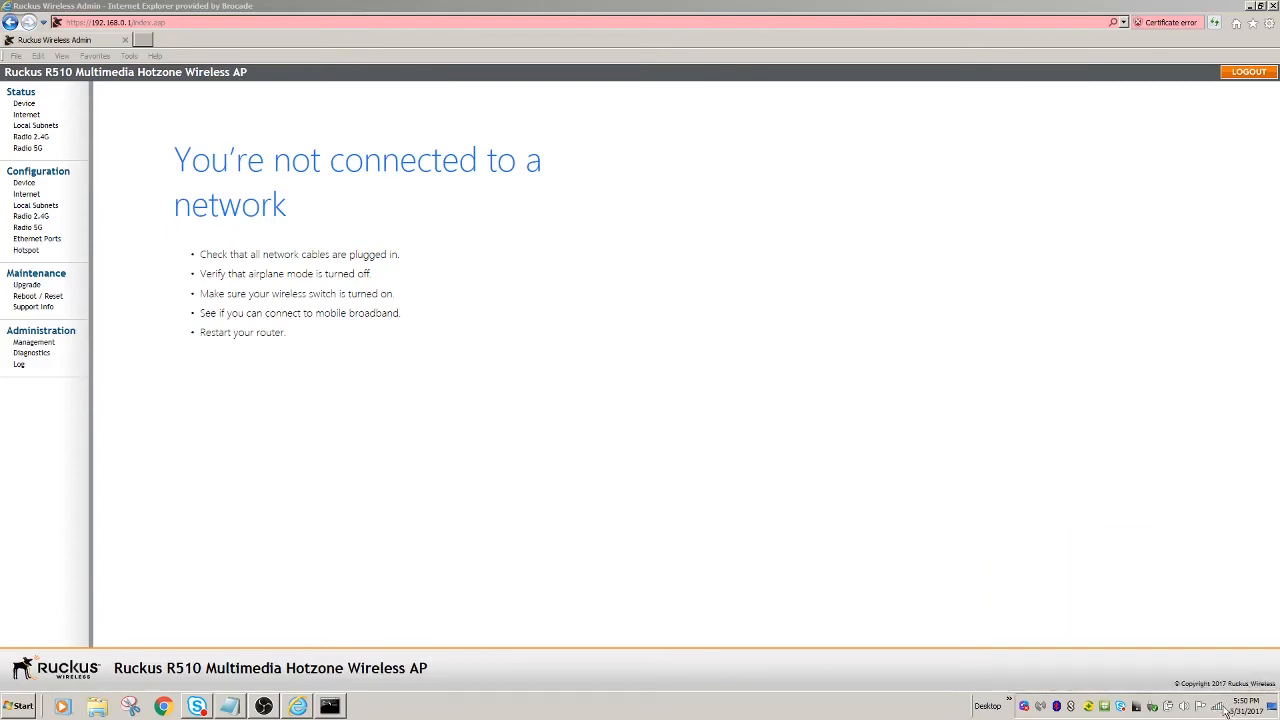
left_click(1213, 704)
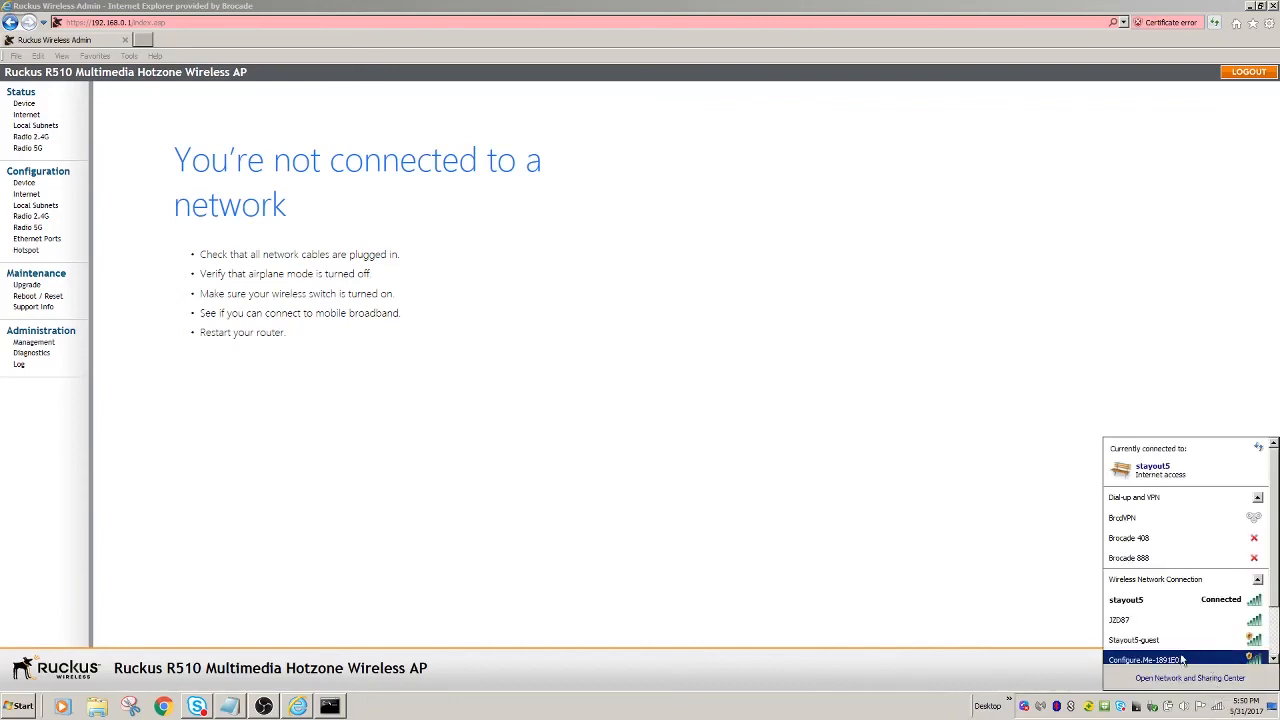
left_click(1154, 658)
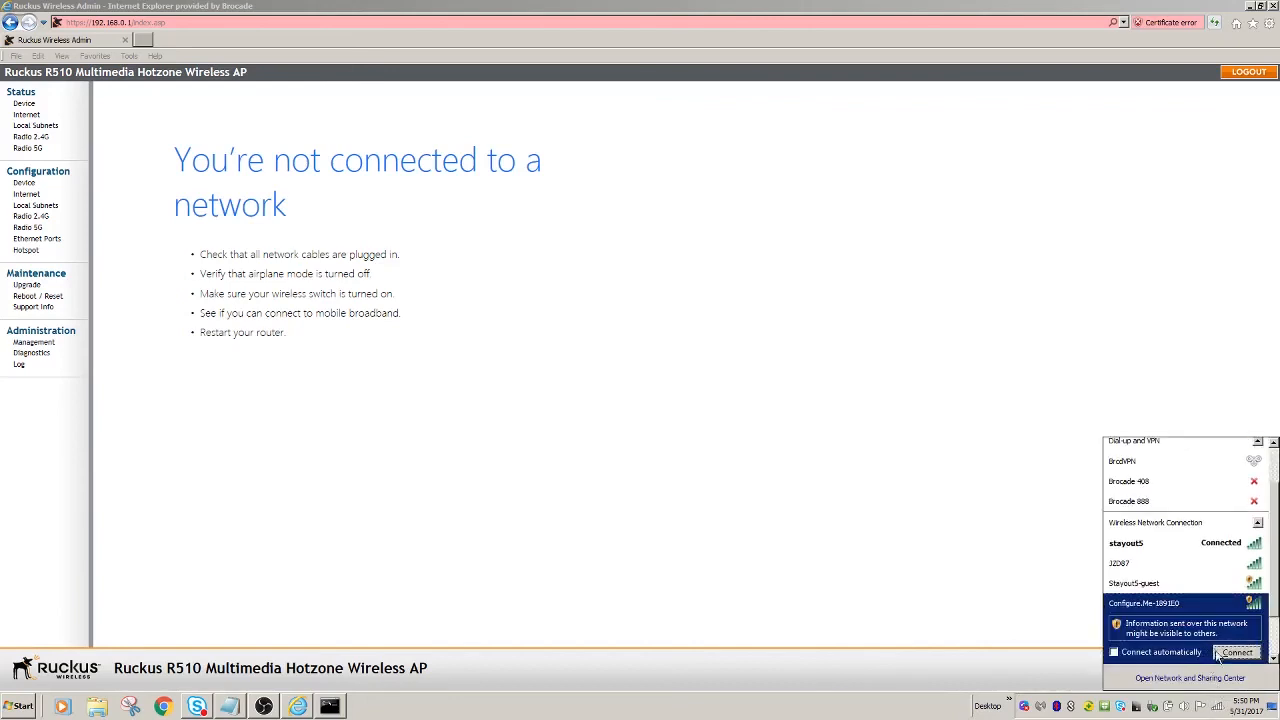
left_click(1235, 653)
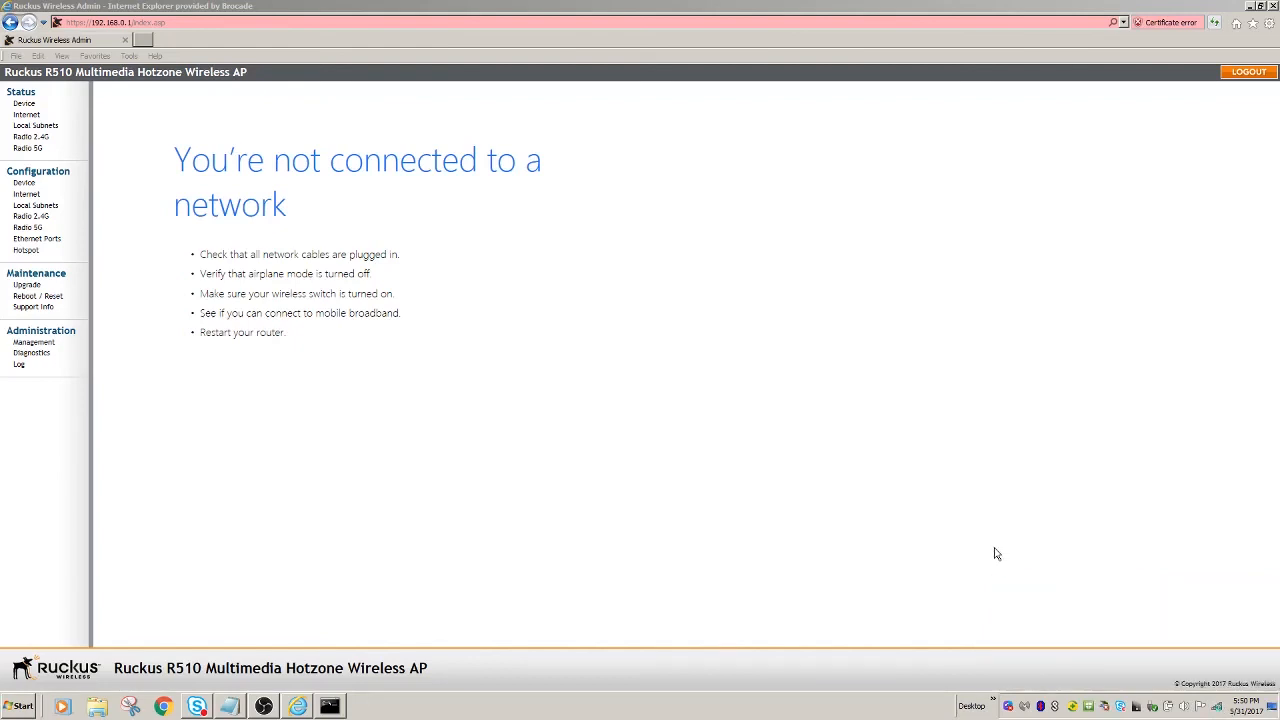
left_click(130, 23)
type("http://unleashed.ruckuswireless.com/")
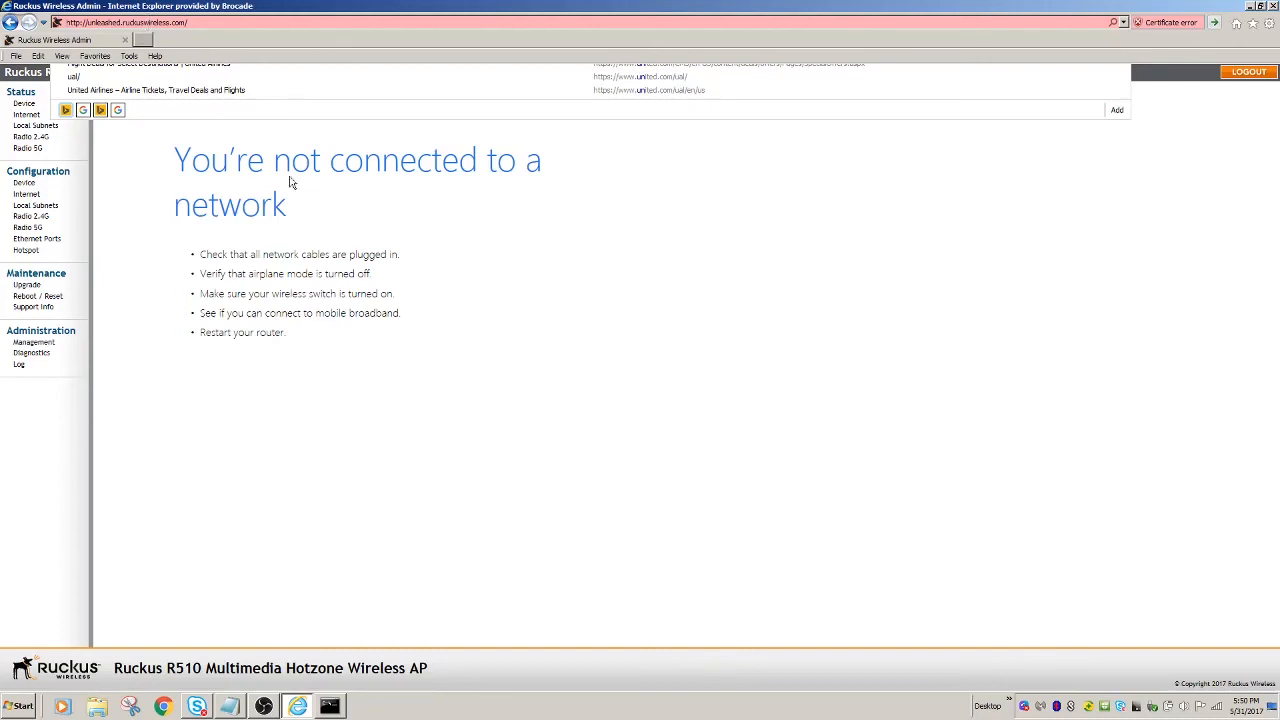
mouse_move(654, 283)
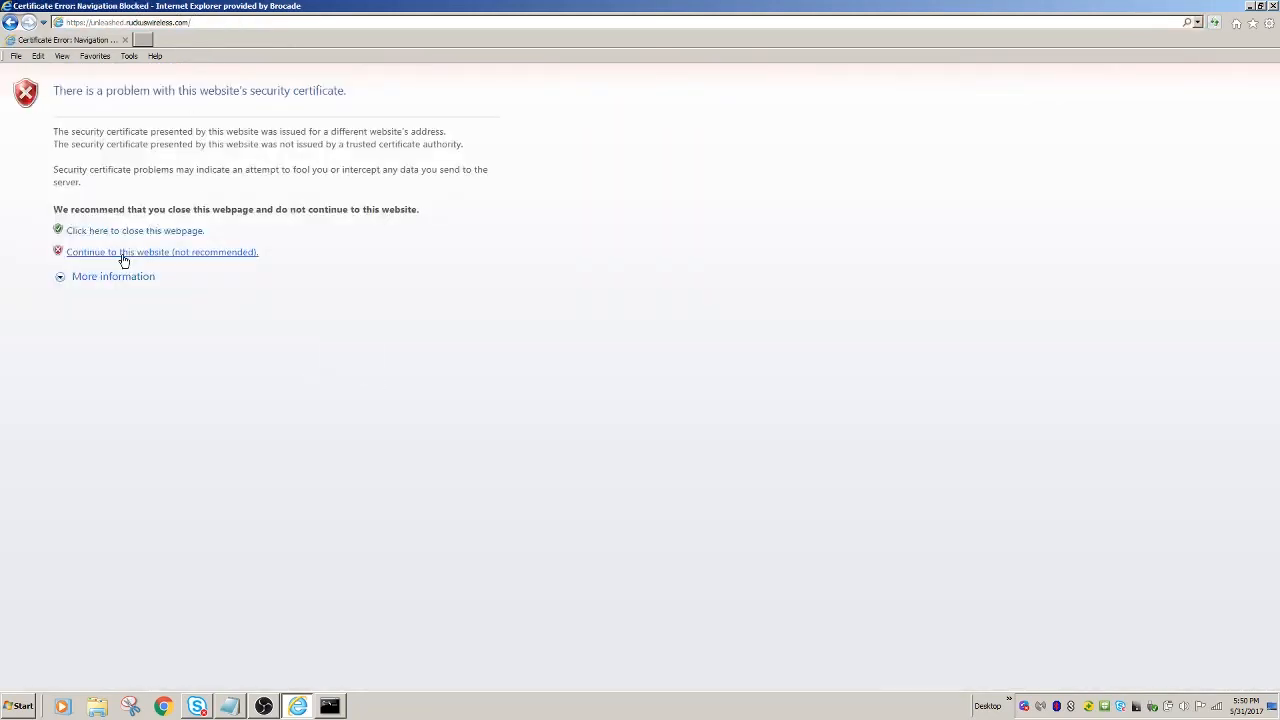
Continue past the unleashed.ruckuswireless.com certificate warning.
left_click(162, 252)
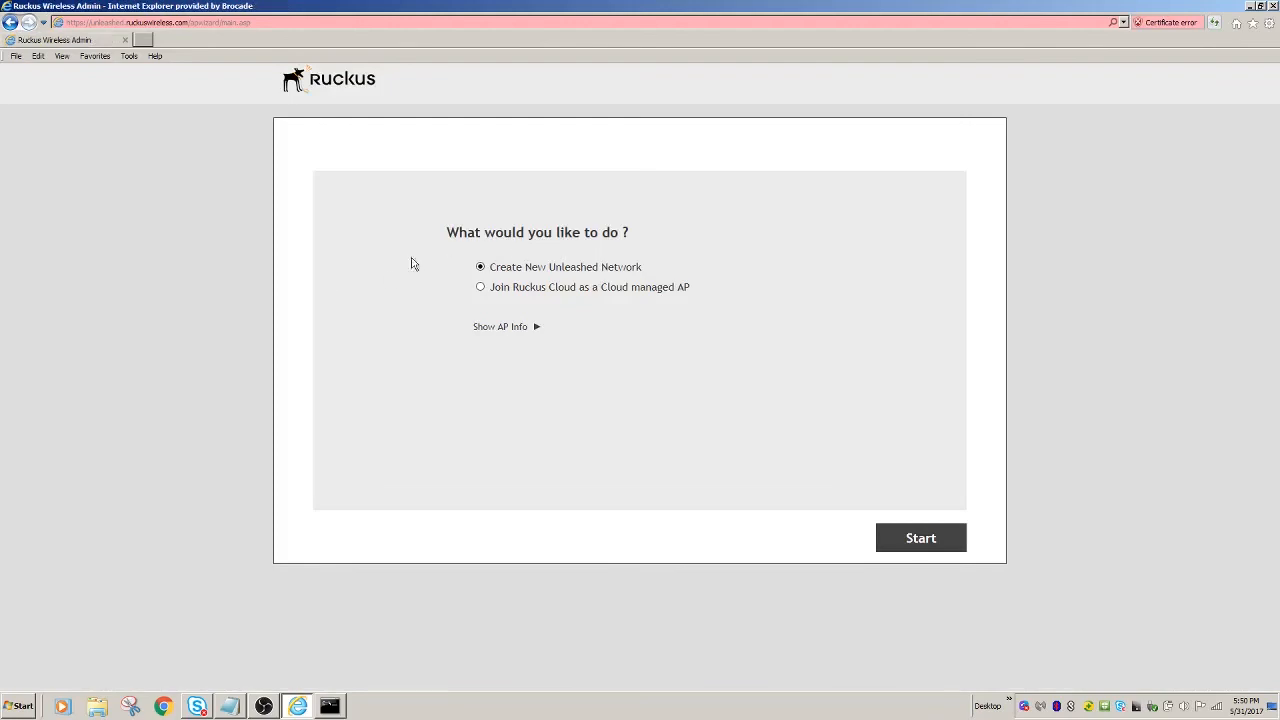
mouse_move(400, 280)
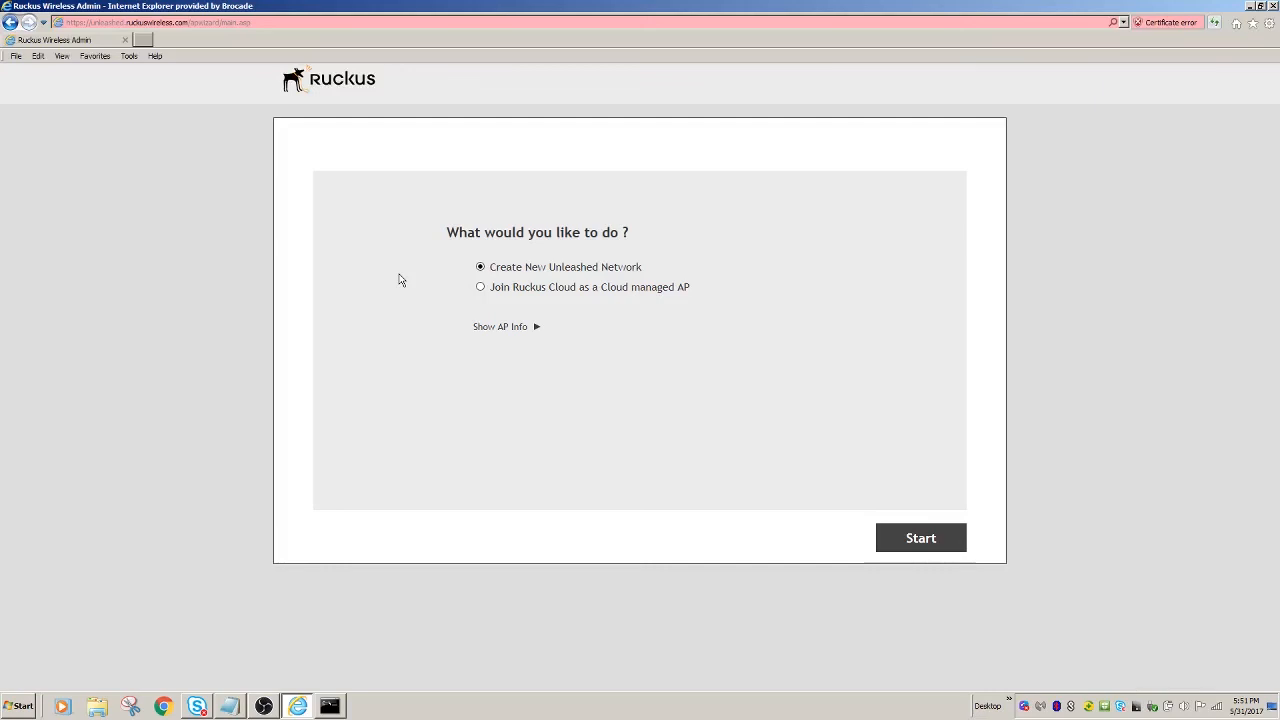
mouse_move(913, 467)
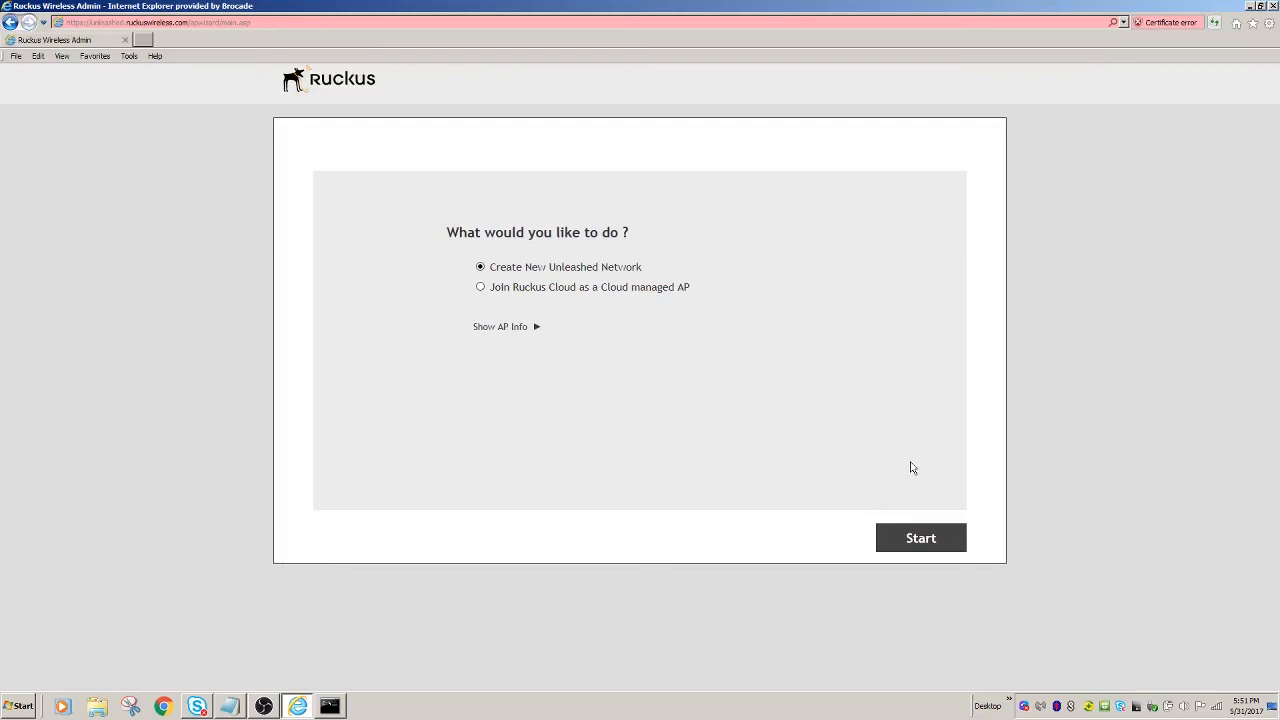
mouse_move(835, 501)
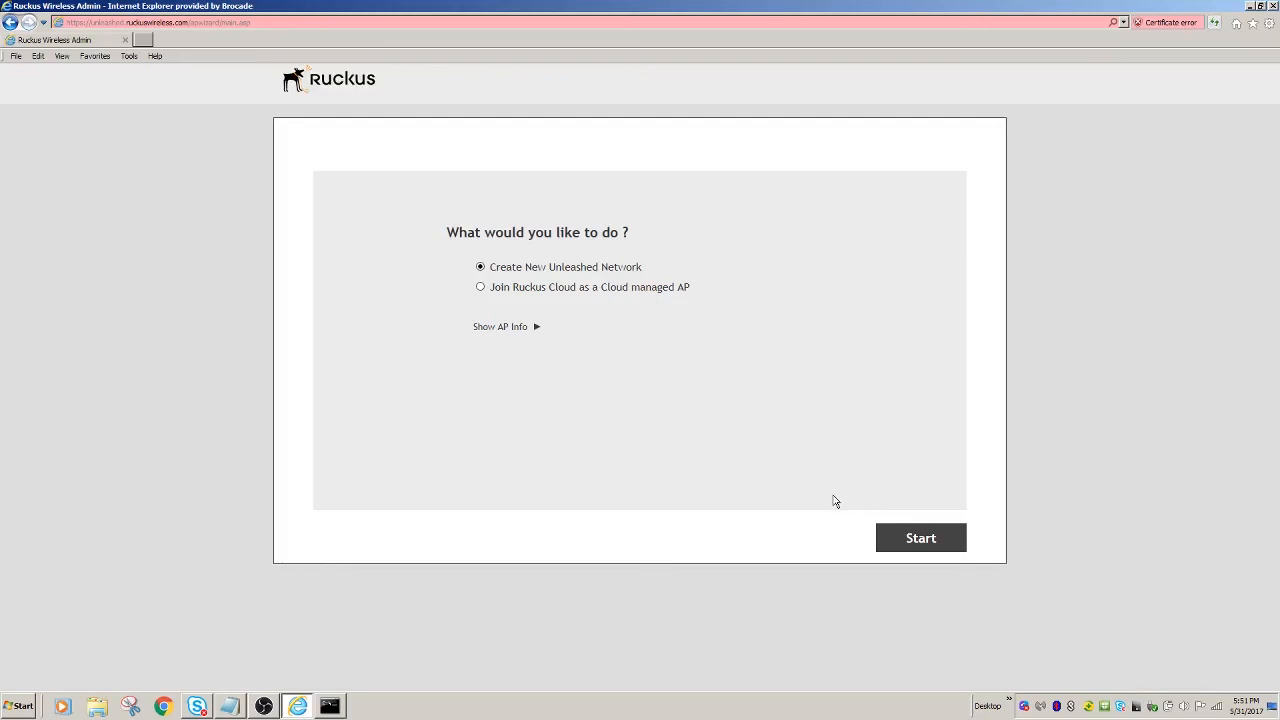